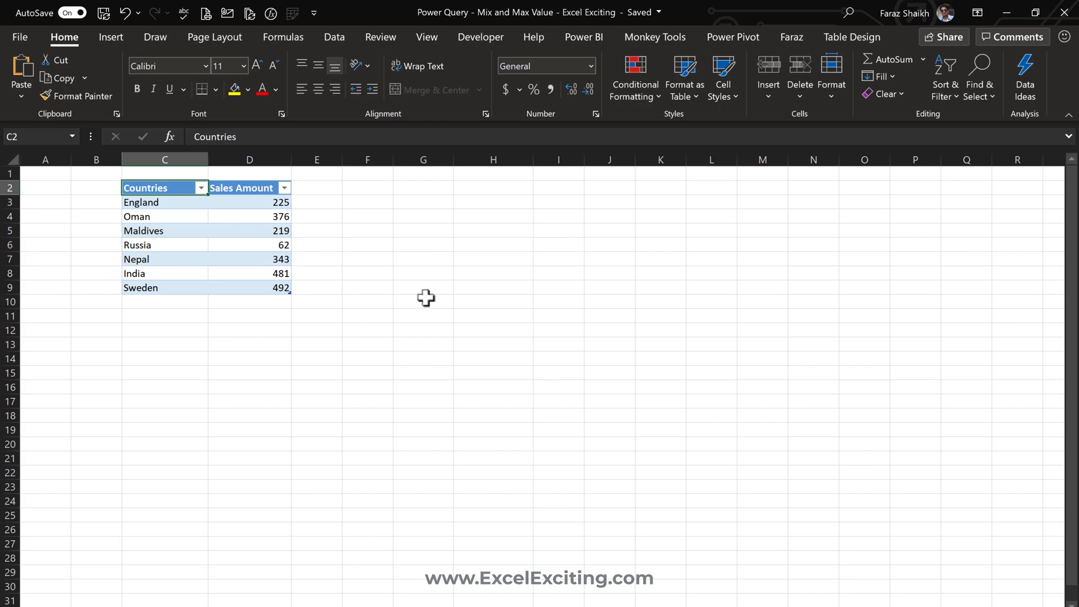
Step: Open the SalesData query from Queries & Connections in the Power Query Editor
click(164, 230)
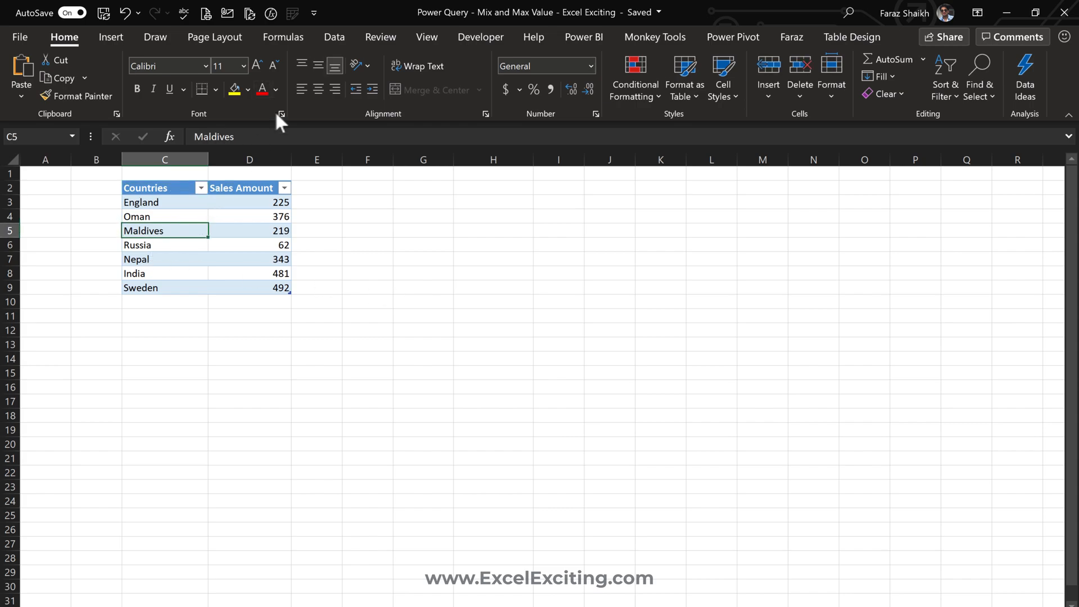
click(334, 38)
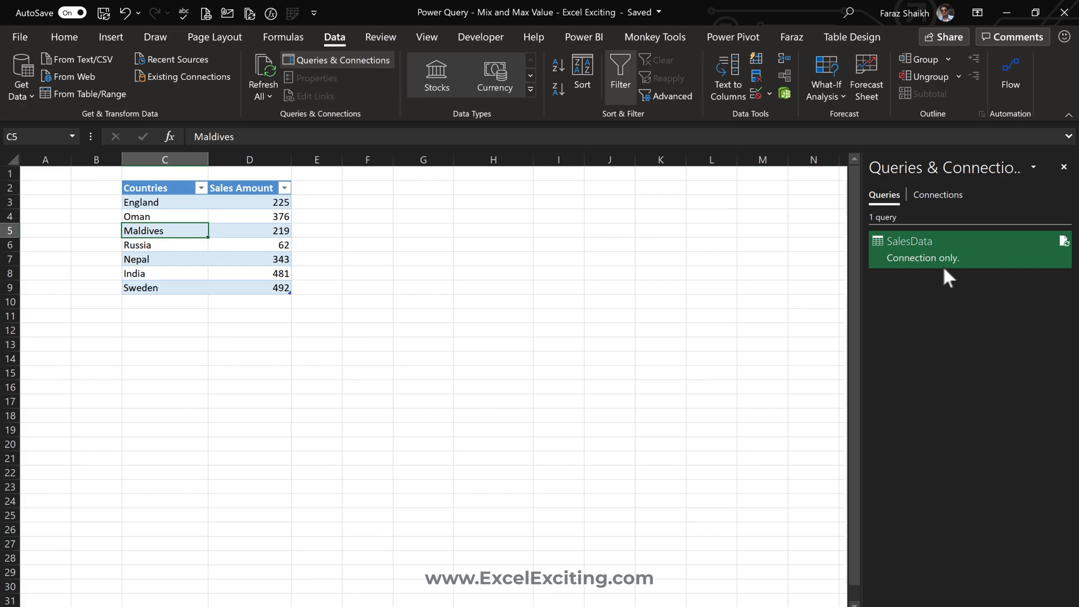
double_click(908, 241)
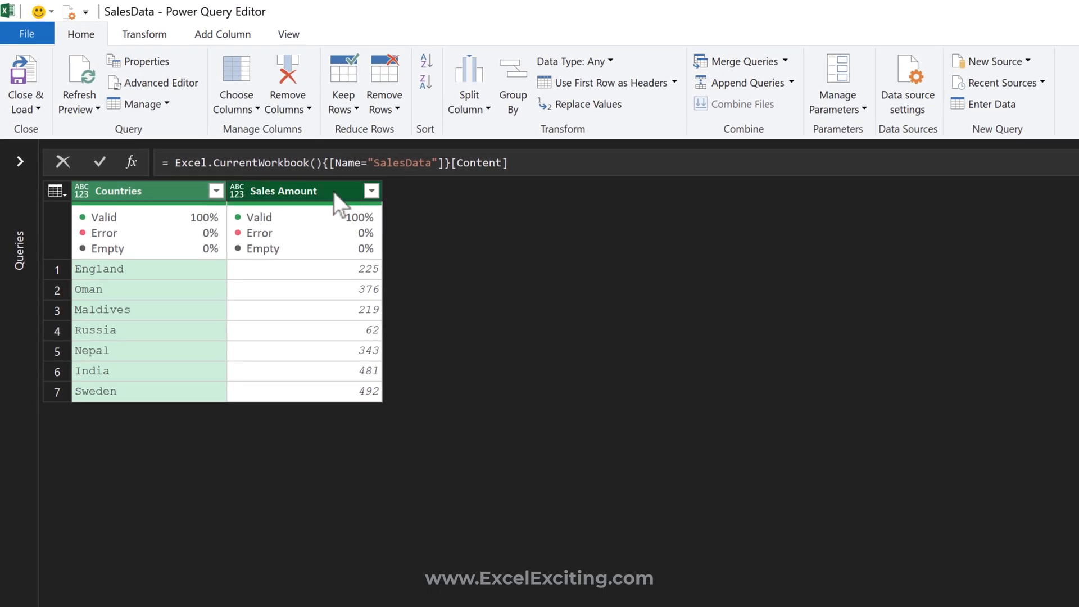
click(282, 191)
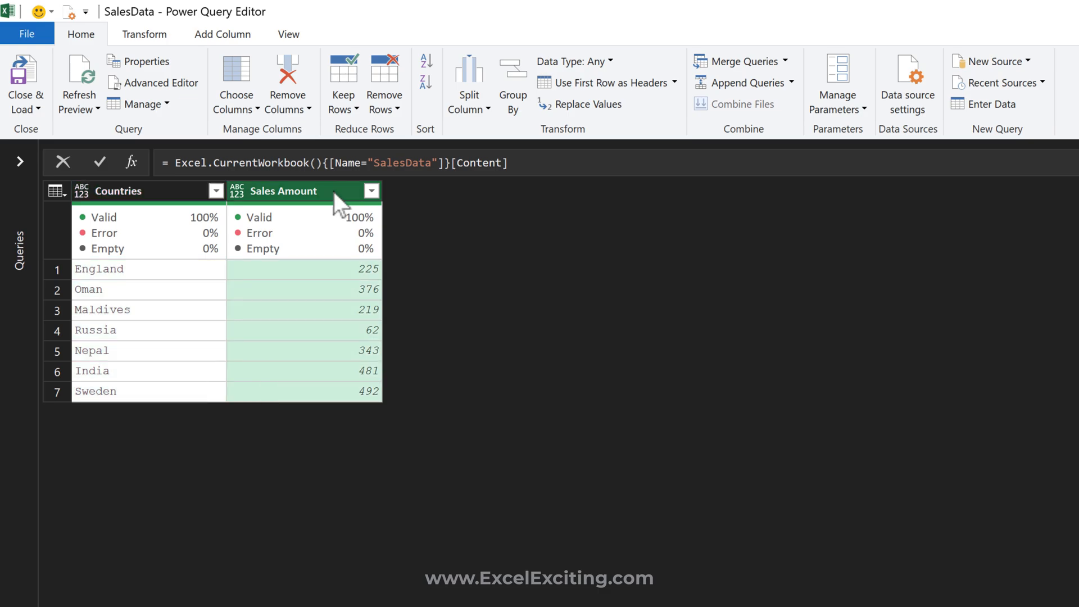
click(370, 192)
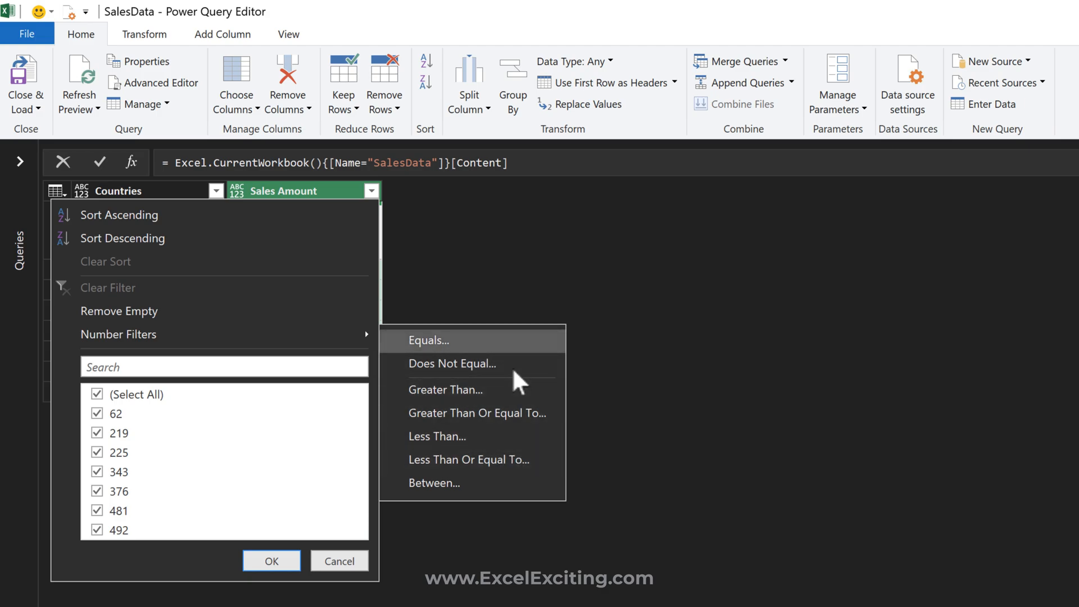
mouse_move(452, 363)
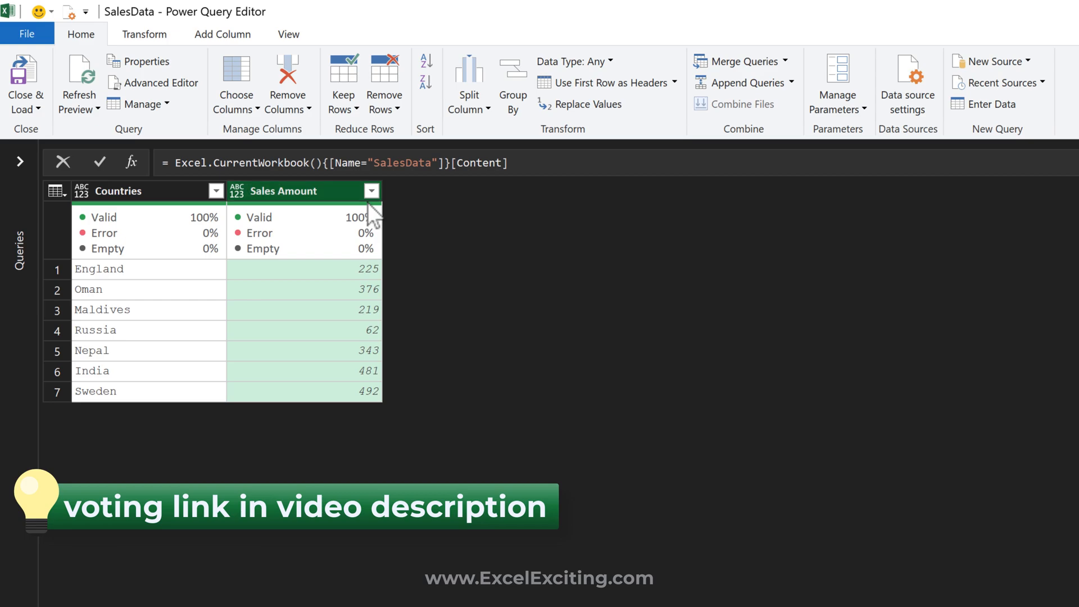
mouse_move(460, 303)
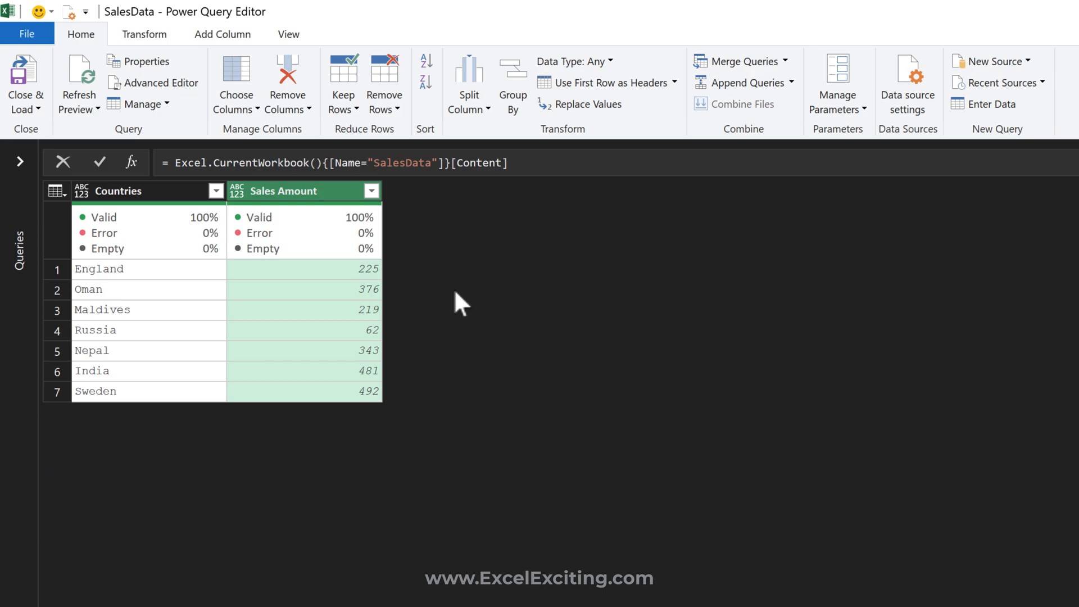
Step: Change the Sales Amount column's data type to Whole Number
click(237, 191)
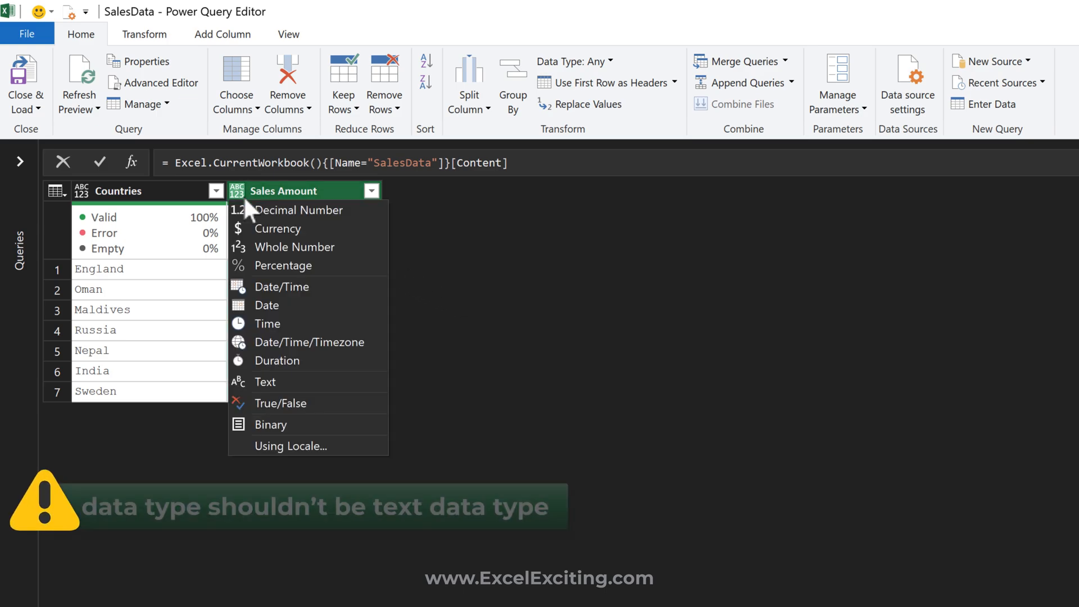
click(294, 246)
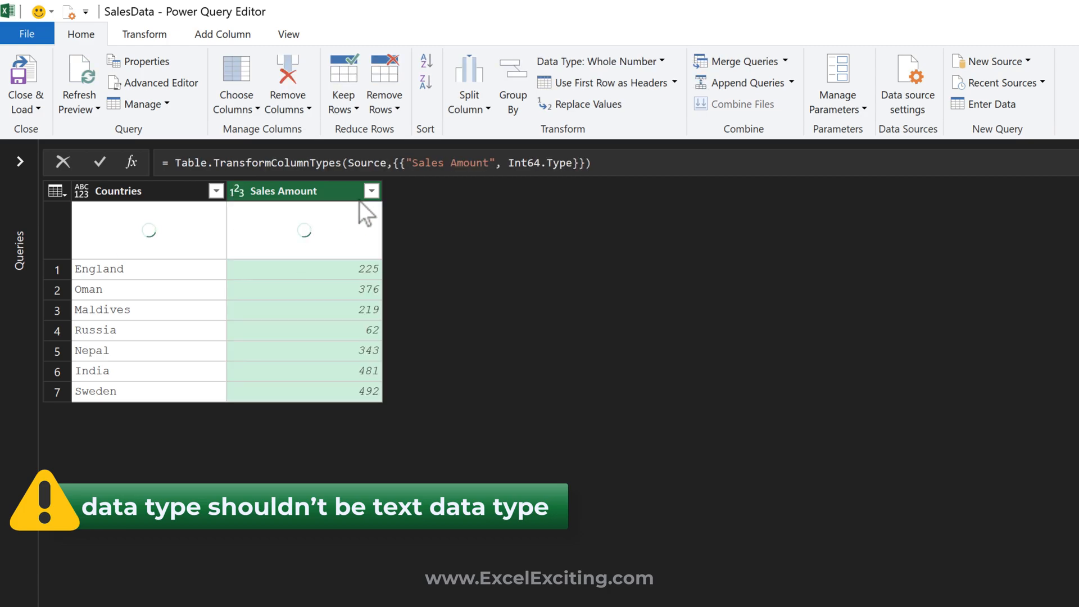
click(371, 191)
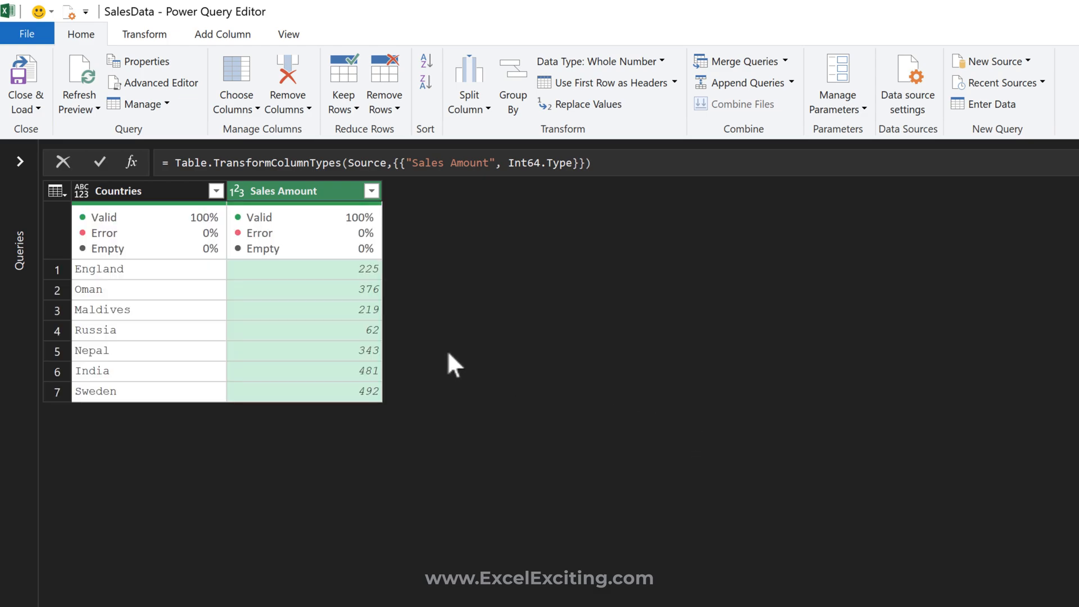
Step: Filter Sales Amount to keep only the value 219, leaving the Maldives row
click(371, 191)
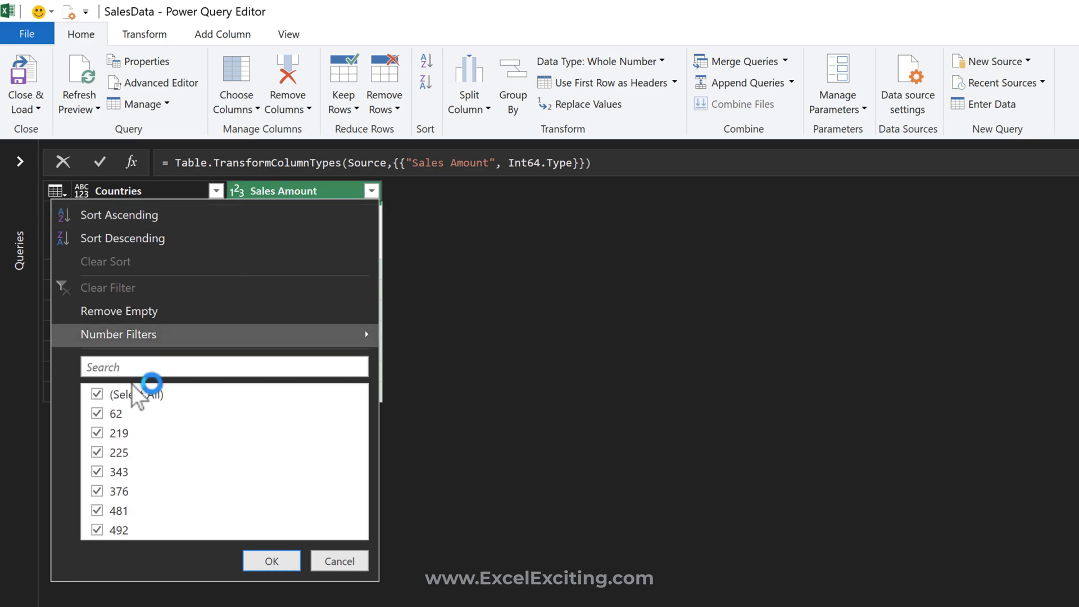
click(97, 393)
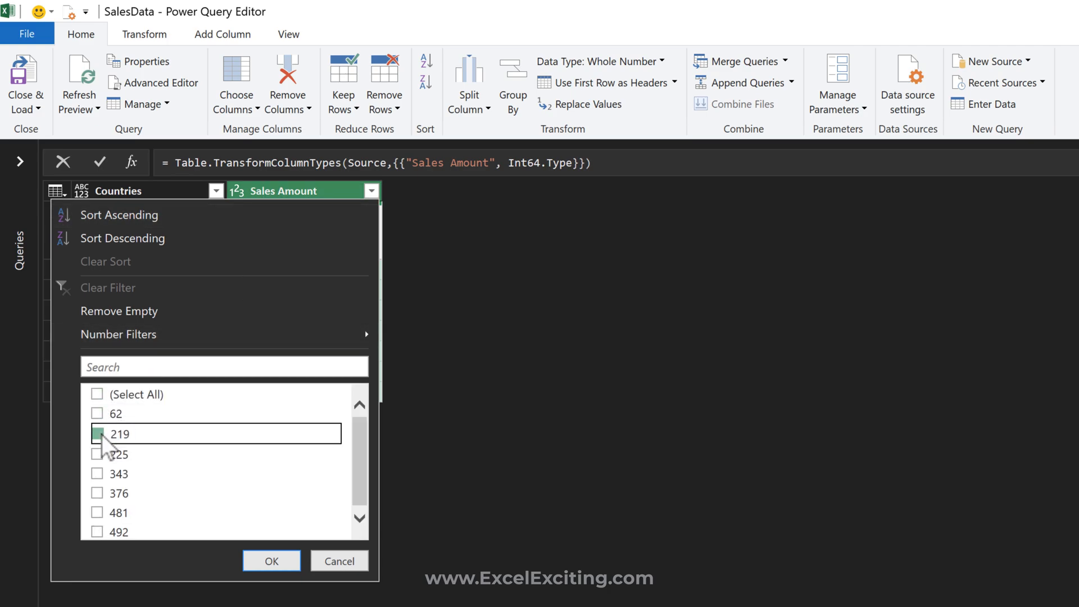
click(271, 560)
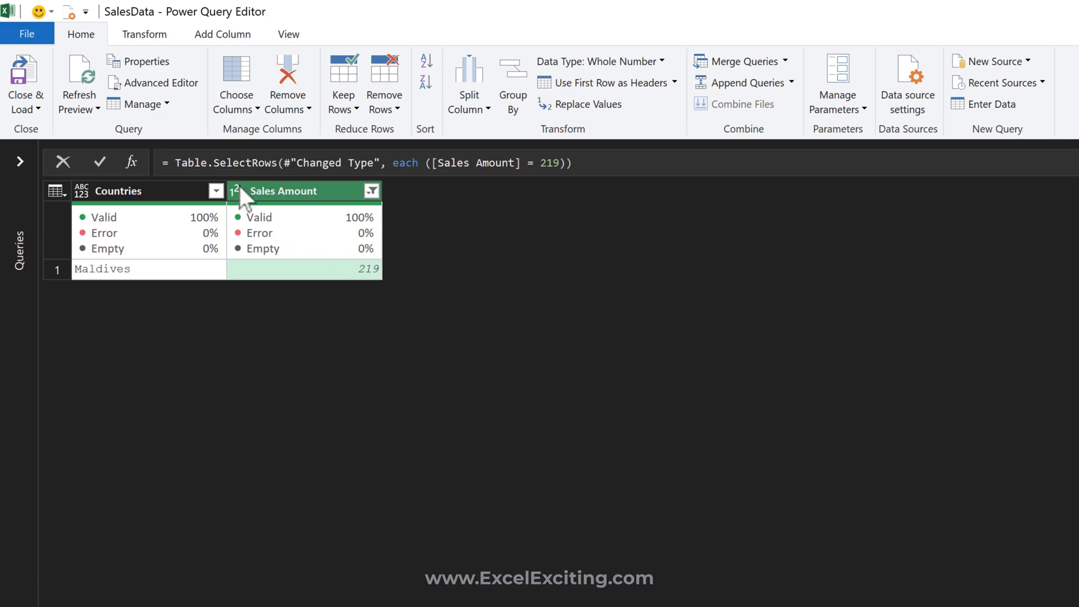
mouse_move(239, 189)
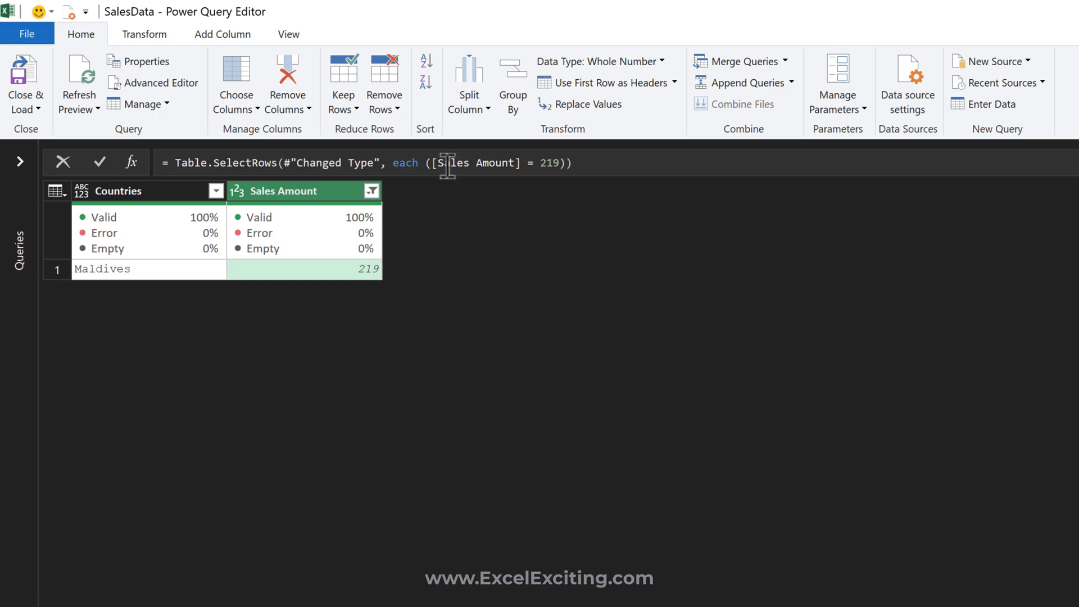
mouse_move(555, 251)
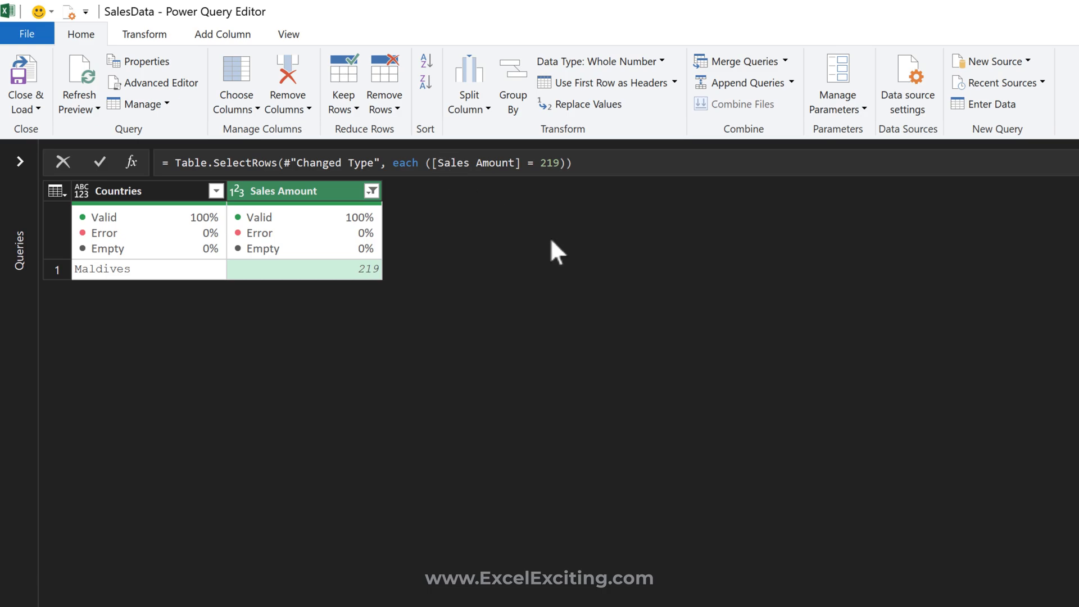
mouse_move(558, 224)
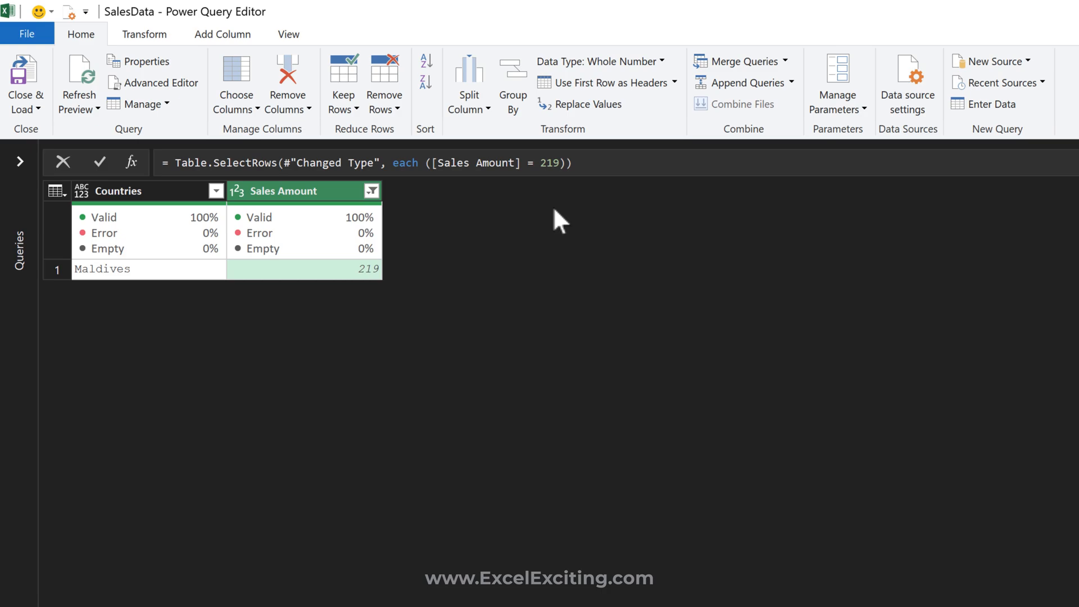
mouse_move(473, 270)
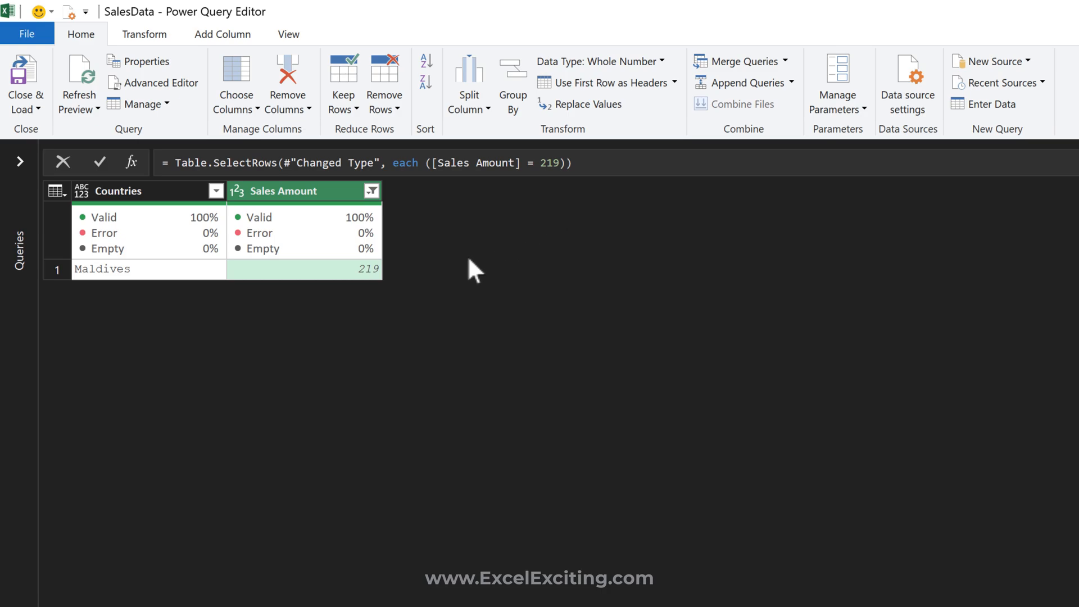
Step: Duplicate the SalesData query, creating SalesData (2) with the Maldives filter
click(289, 34)
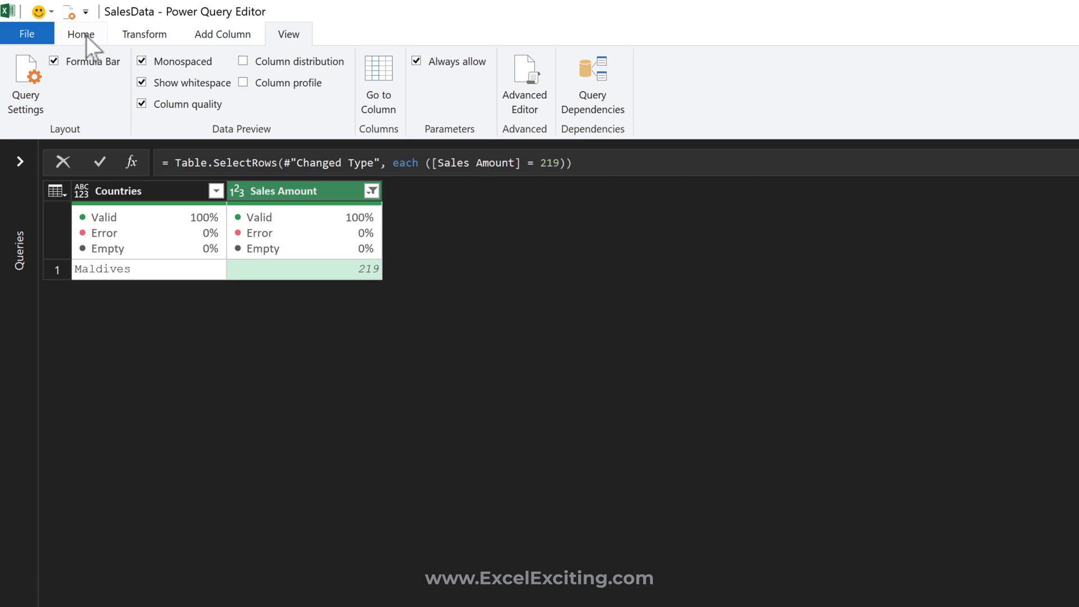
click(81, 33)
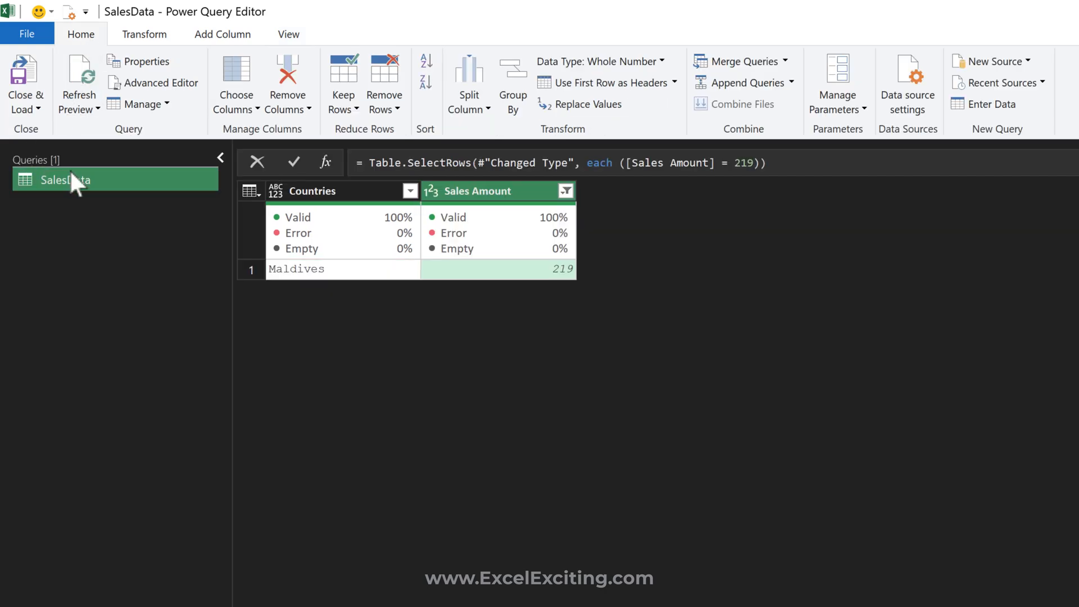
right_click(65, 180)
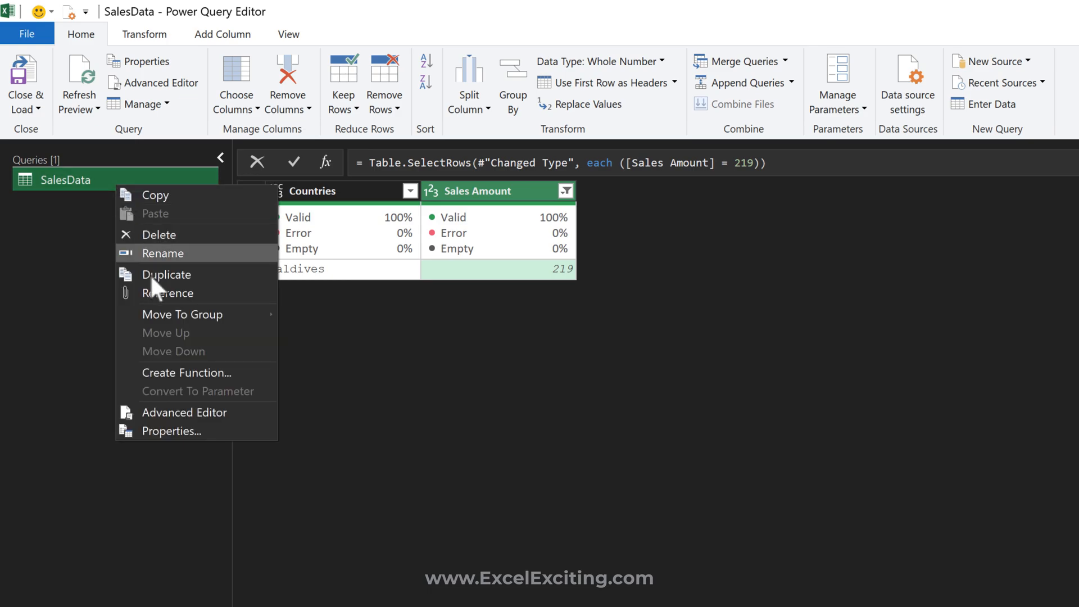
click(166, 275)
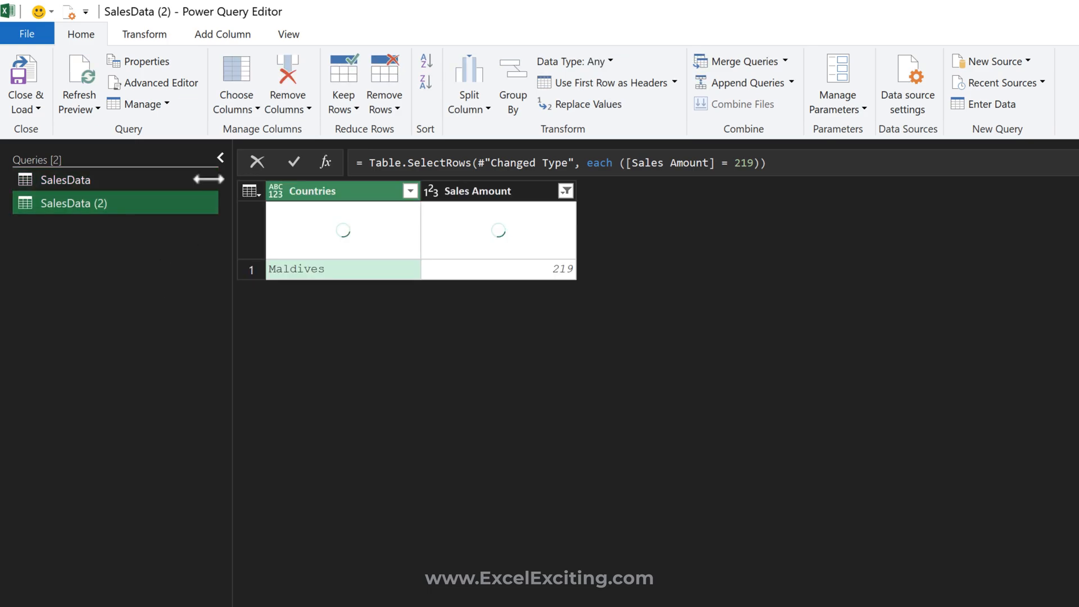
Step: Show Query Settings and start editing the SalesData (2) query name
click(220, 158)
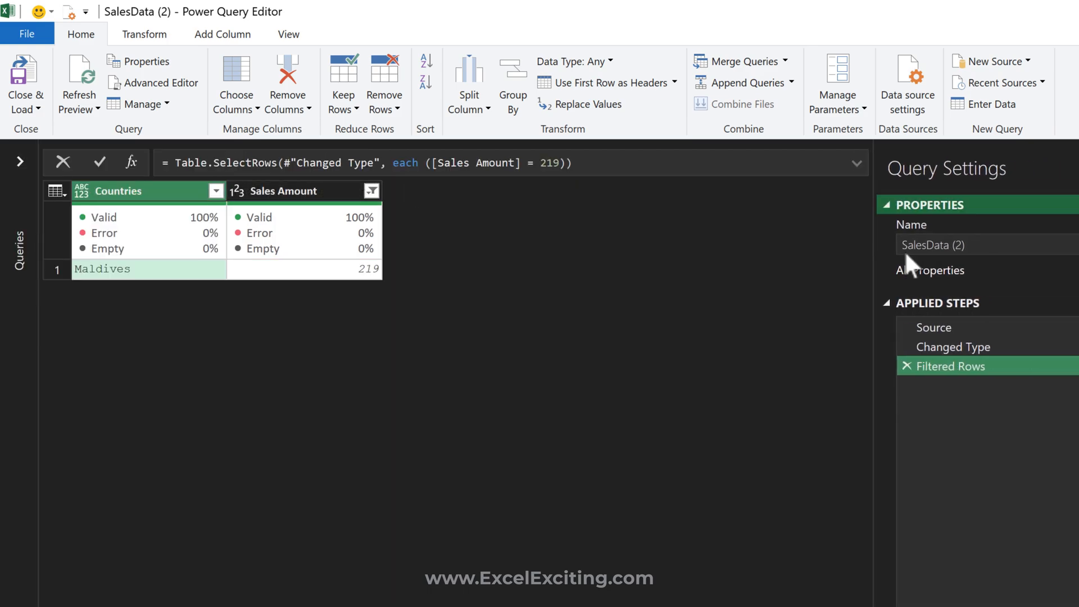
click(949, 244)
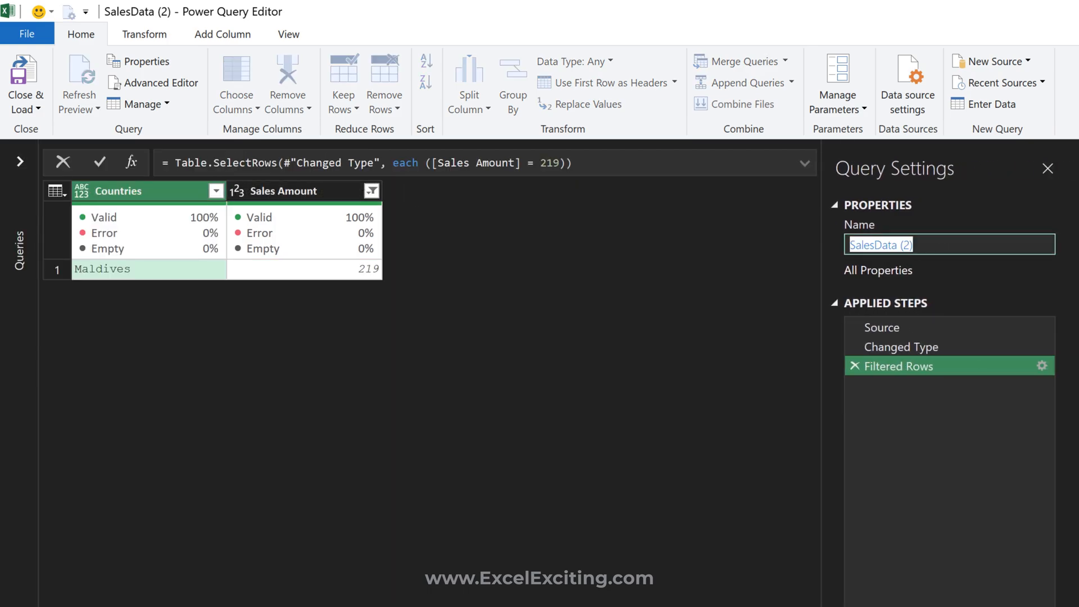
Step: Rename the query to Test and add a custom step after the filtered rows
text(Test)
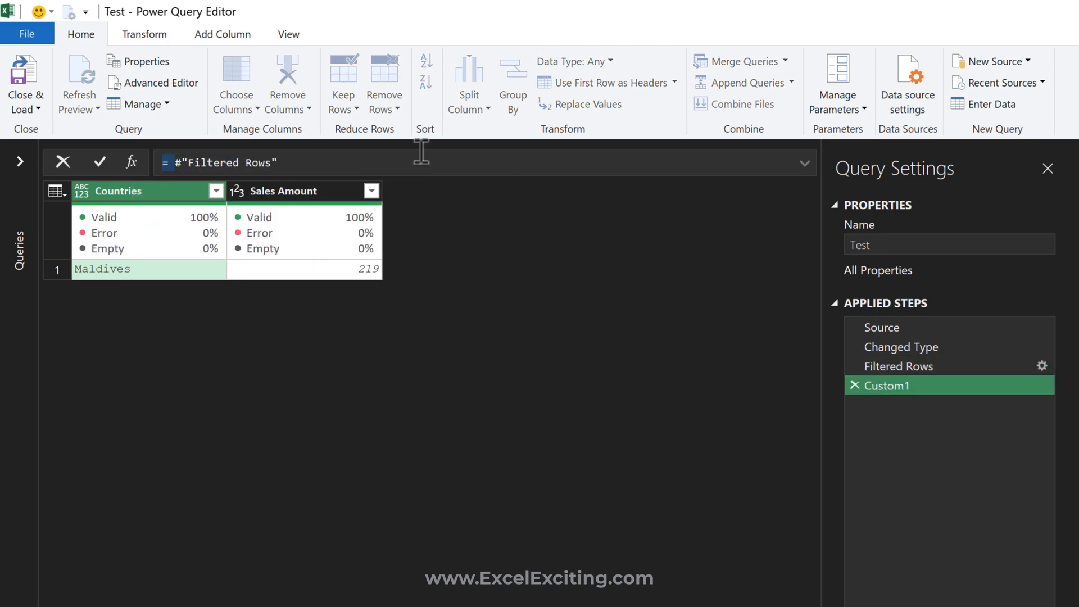
triple_click(223, 163)
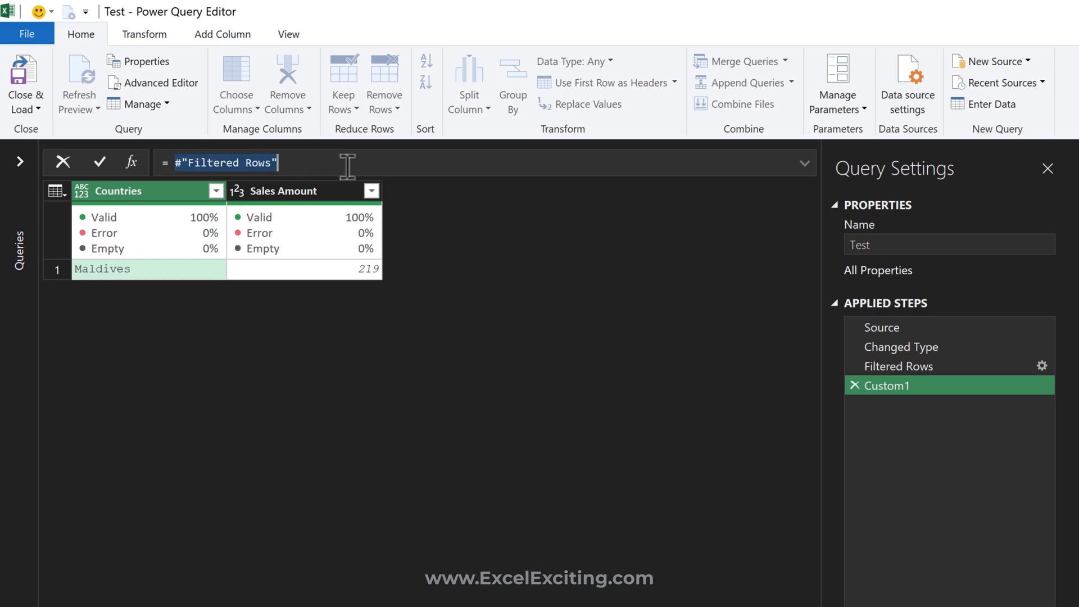
click(882, 327)
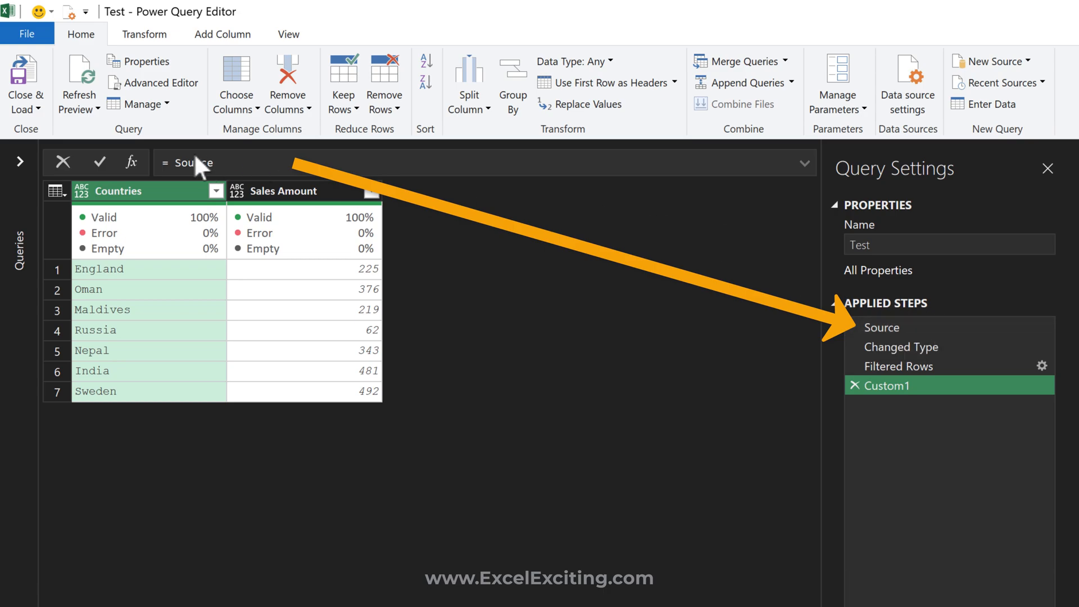
Step: Replace the custom step's #"Changed Type" reference with Source via autocomplete
text(#)
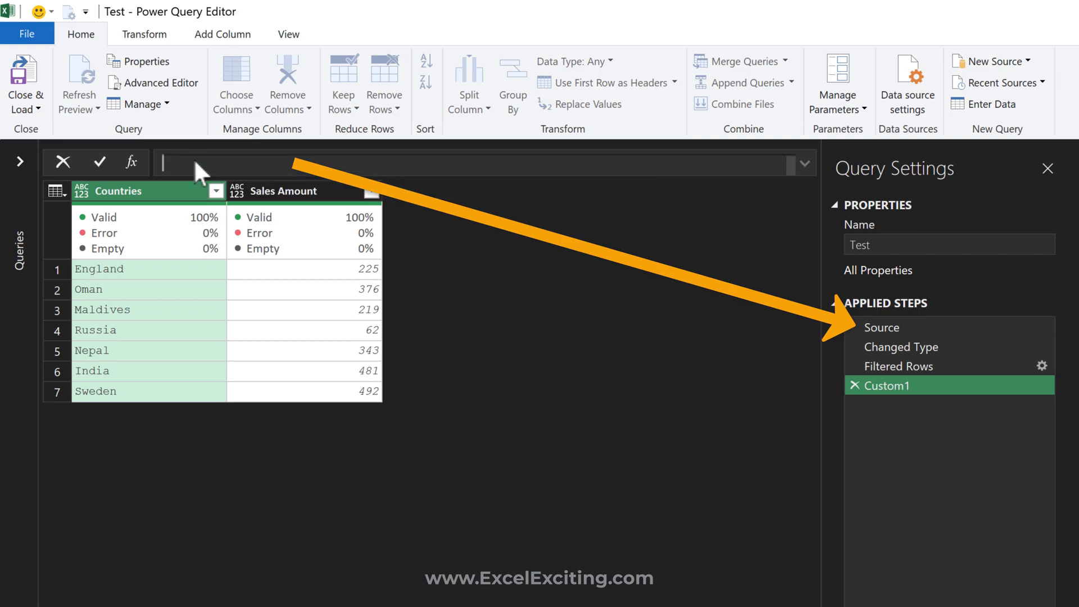
text(= #"Changed Type")
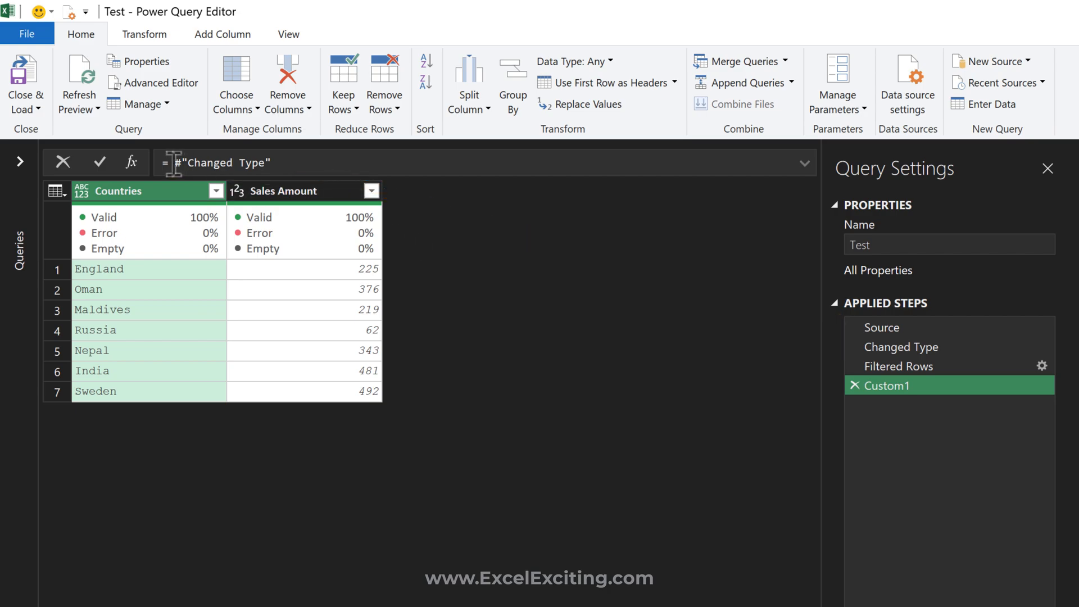
text(sour)
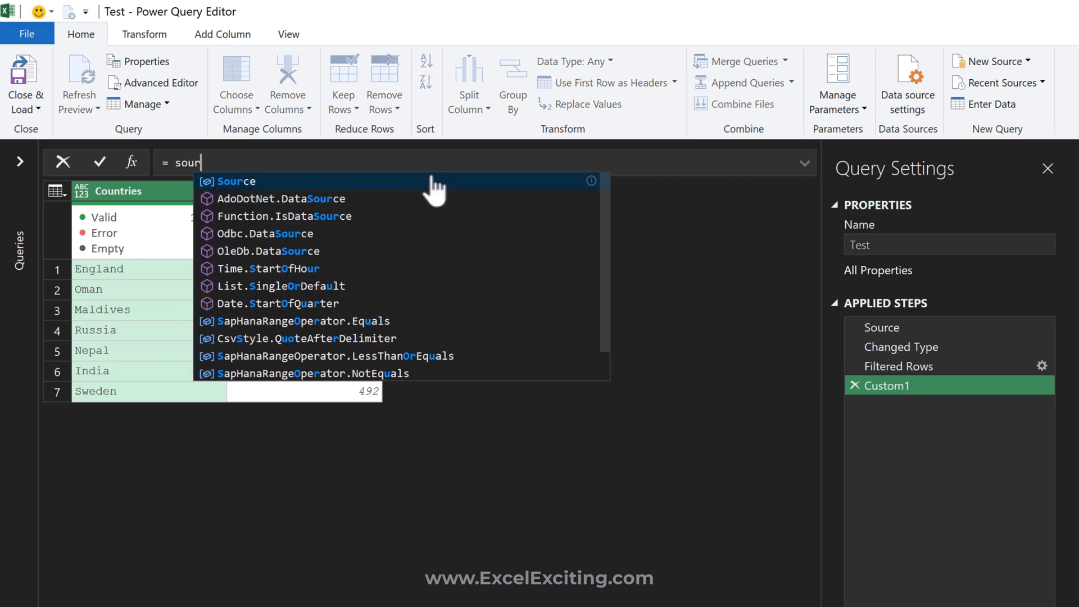
click(237, 181)
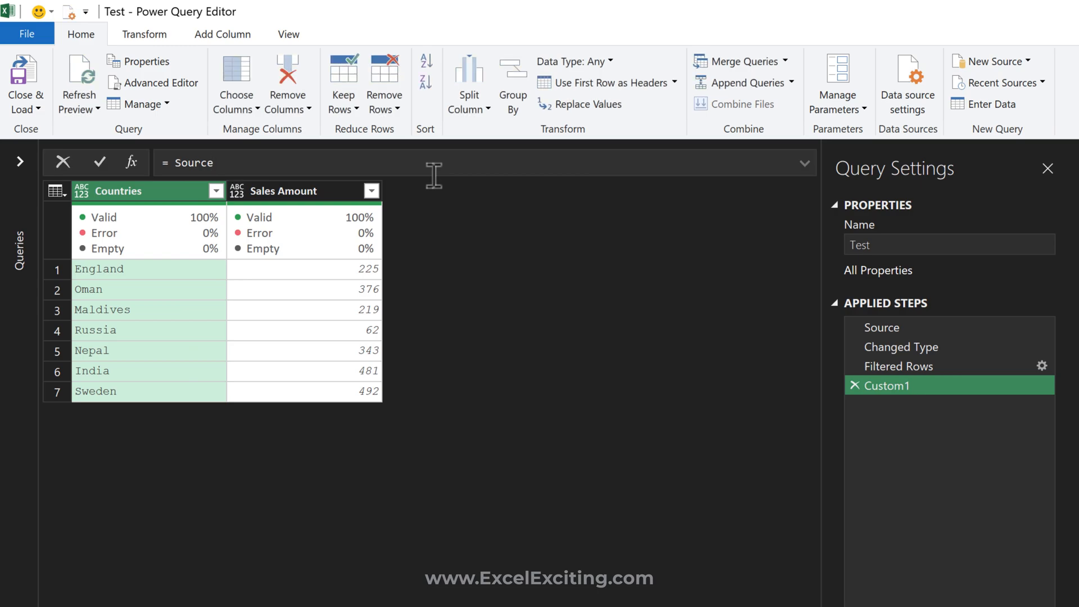
click(213, 162)
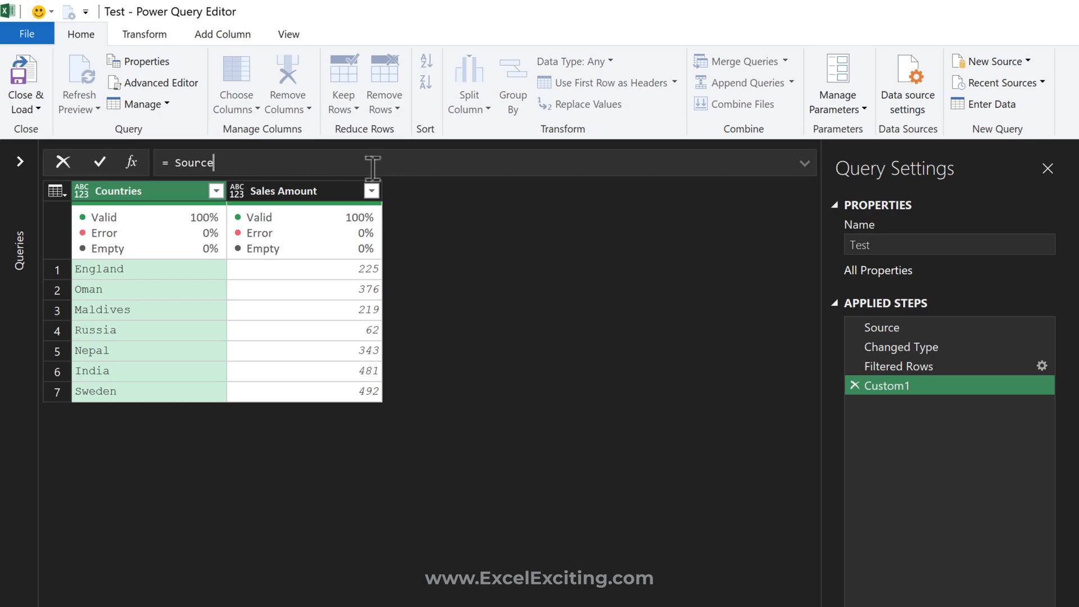
Step: Extend the formula to Source[Sales Amount] to reference that column
text([])
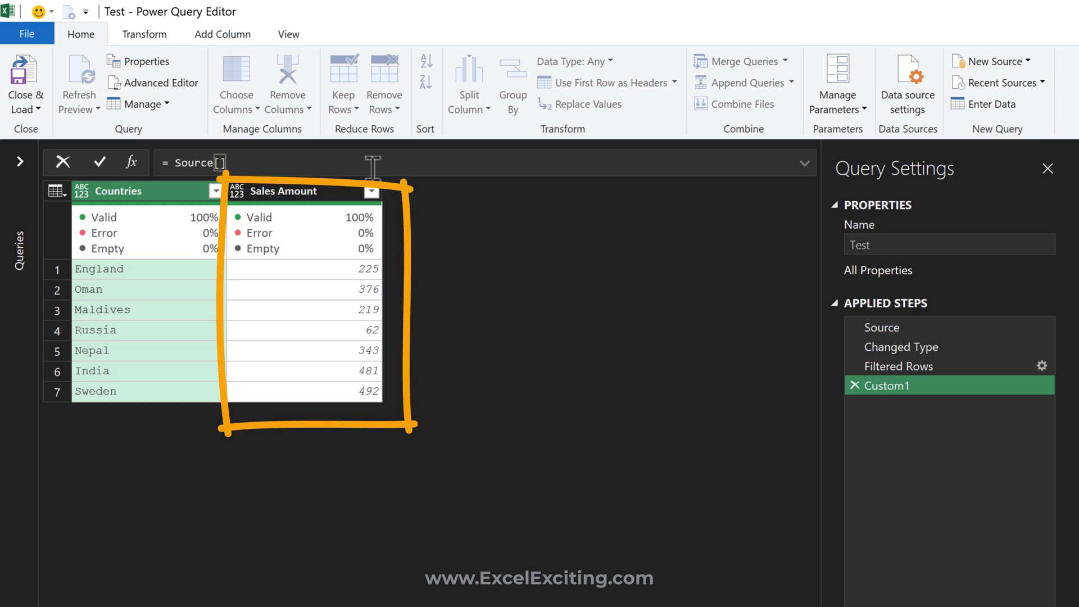
text(Sal)
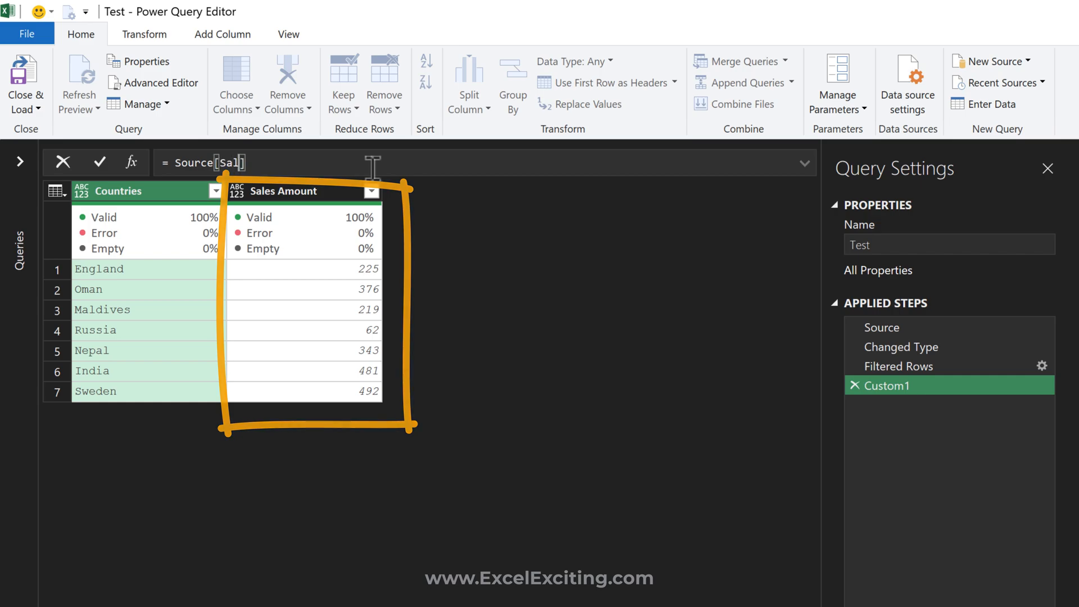
text(Sales Amount)
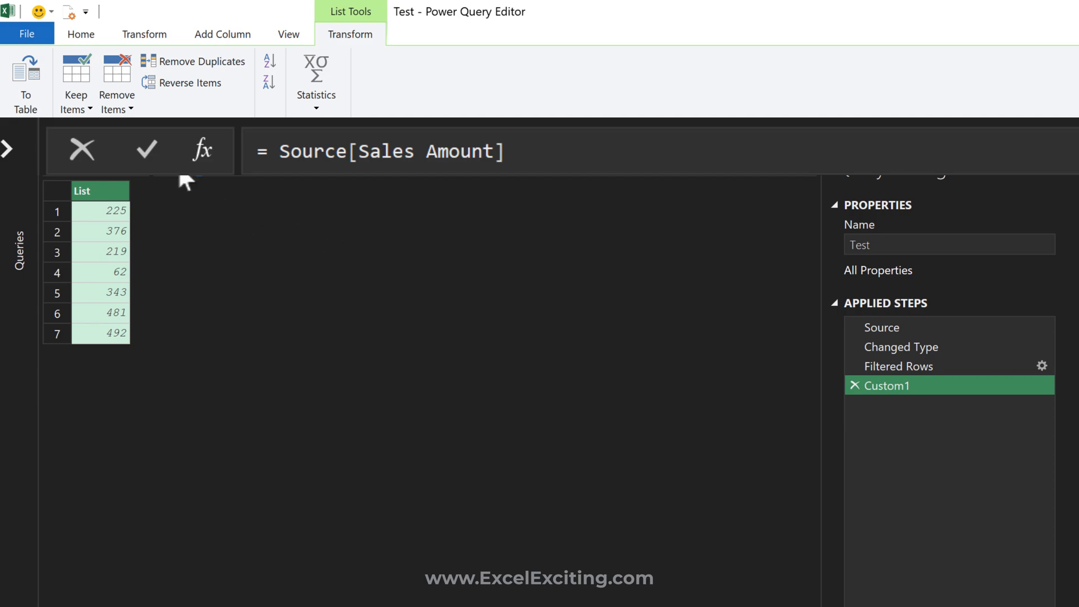
Step: Wrap the Source[Sales Amount] list in a list.max( ... ) call, which errors as unrecognized
click(285, 151)
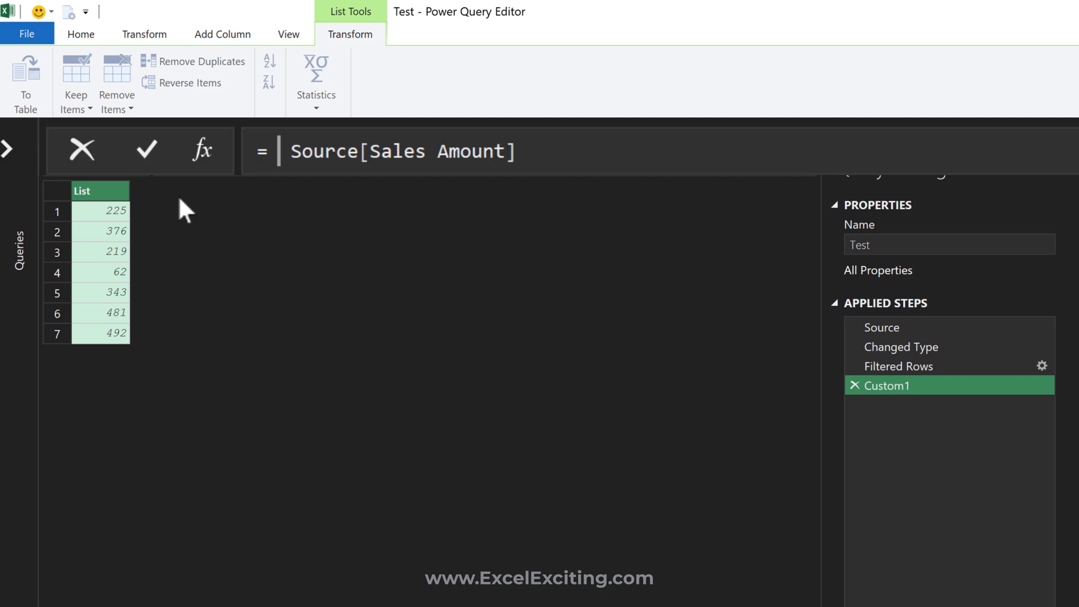
text(list,ma)
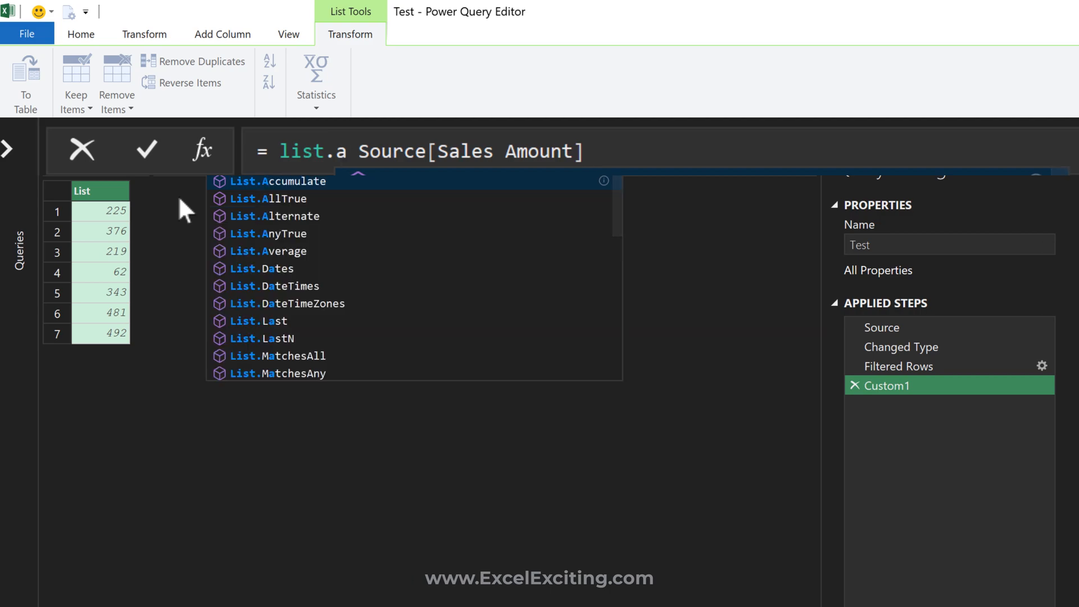
text(max()
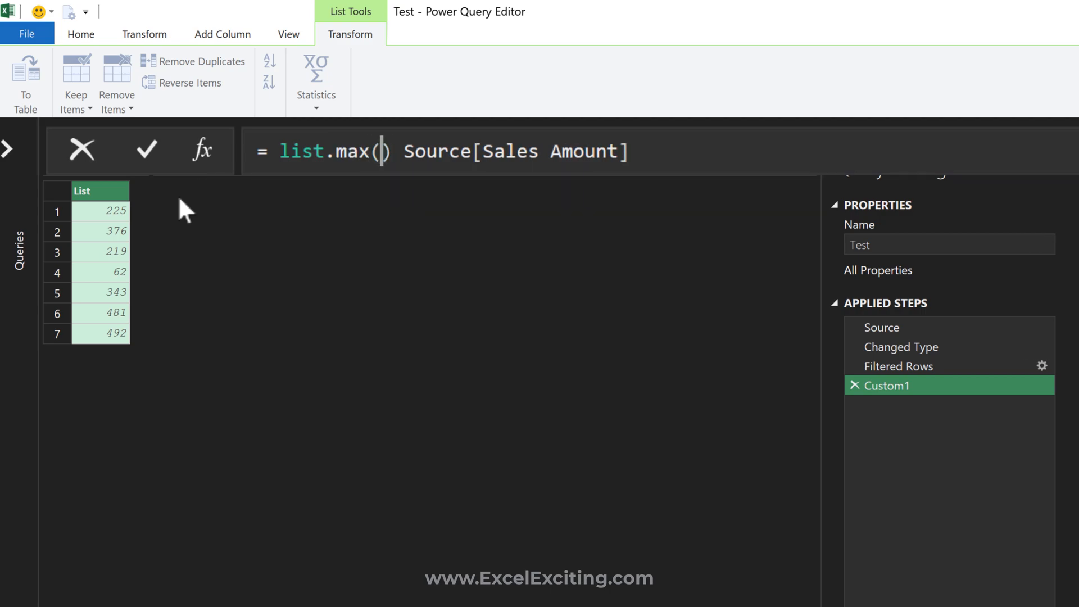
double_click(571, 151)
text( ))
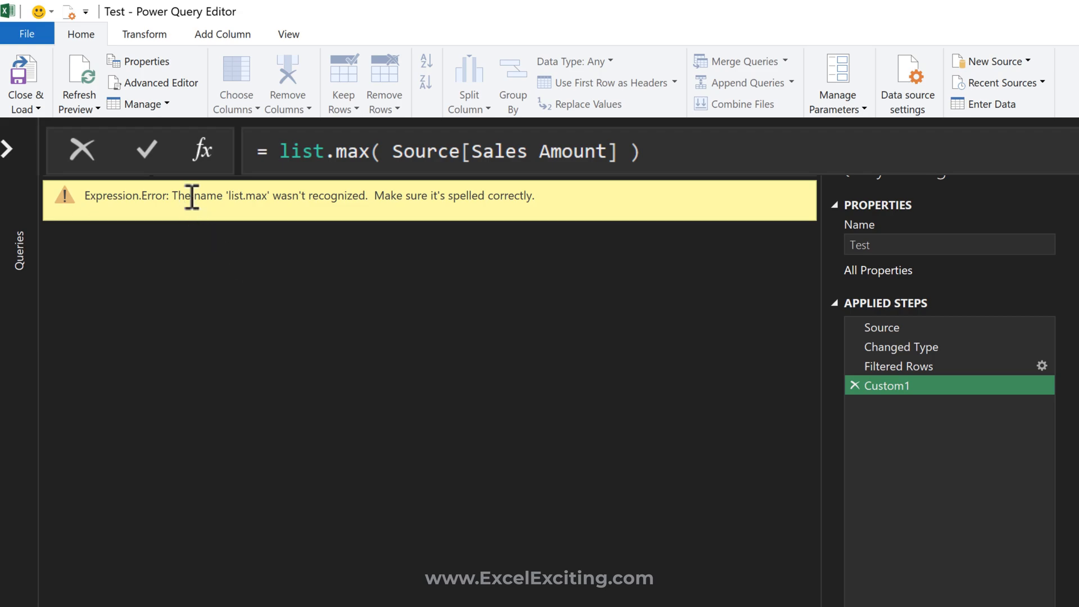
Step: Replace the misspelled list.max with List.Max so the step returns 492
double_click(323, 151)
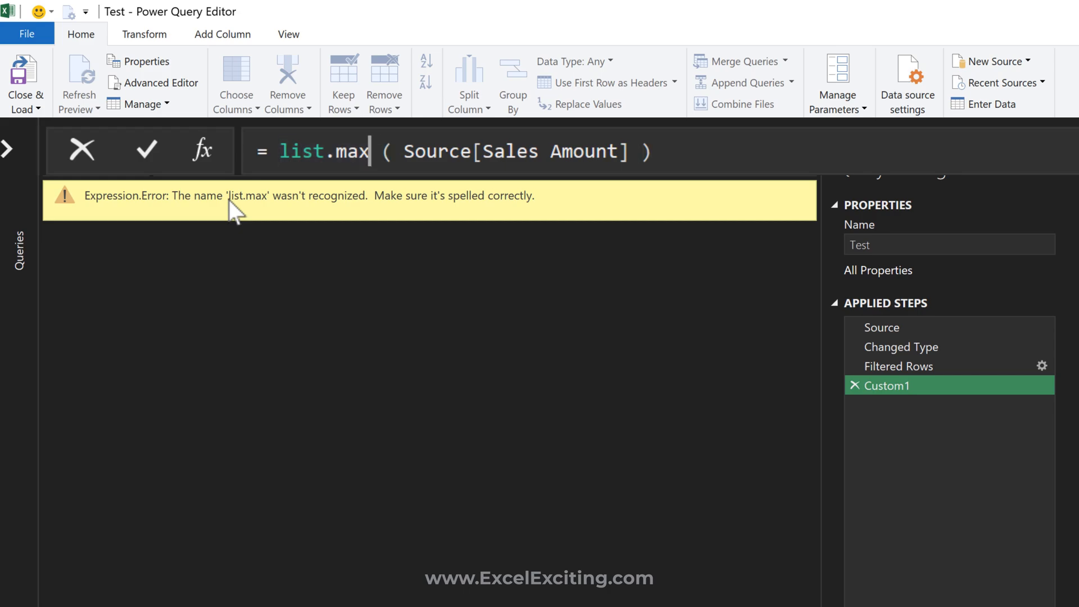
double_click(323, 150)
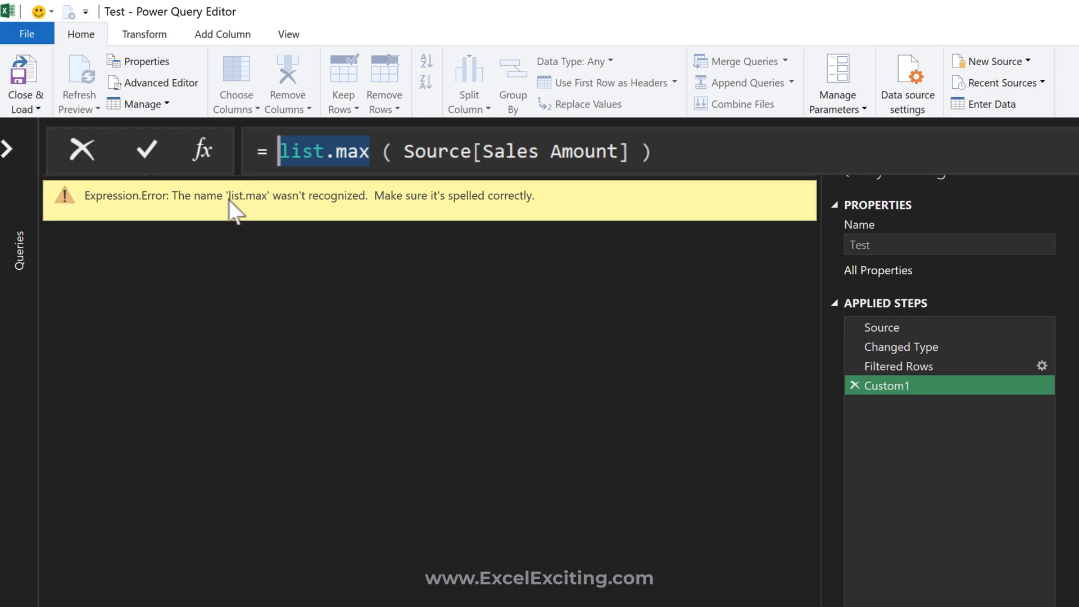
key(Delete)
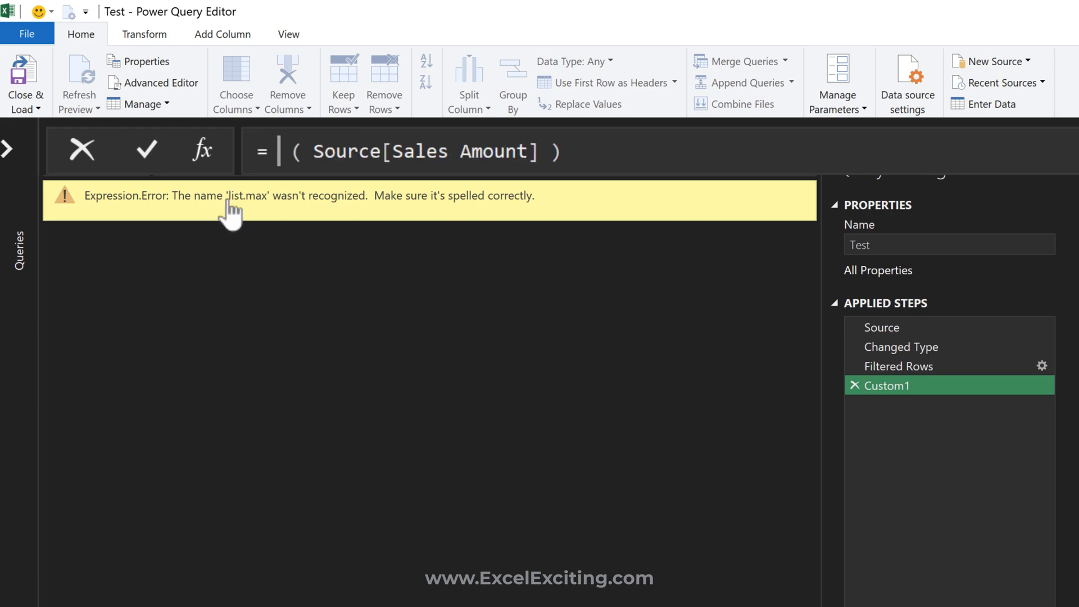
text(list.m)
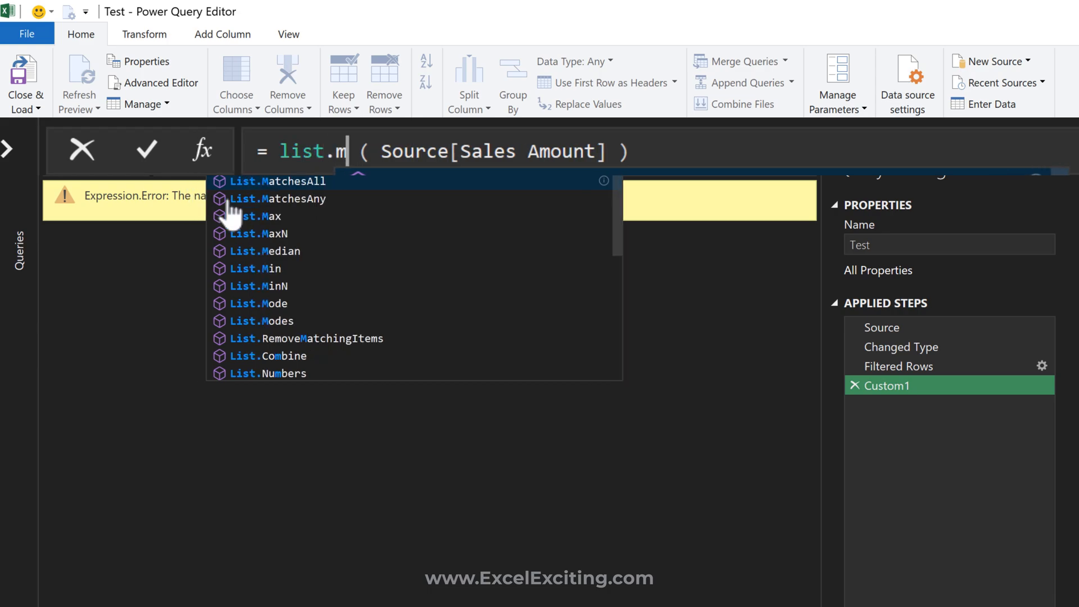
text(ax)
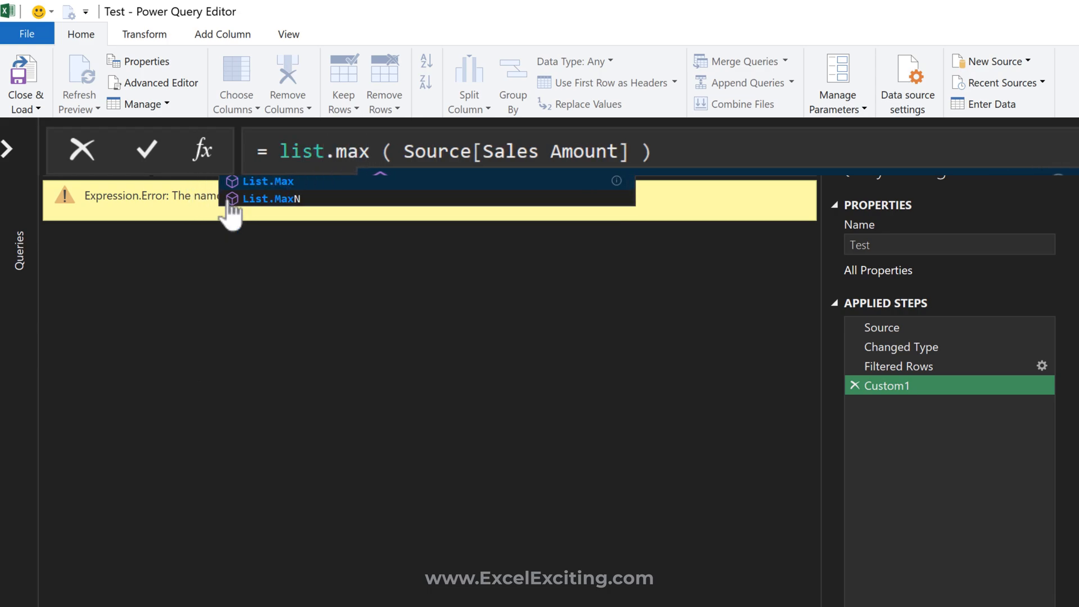
click(268, 181)
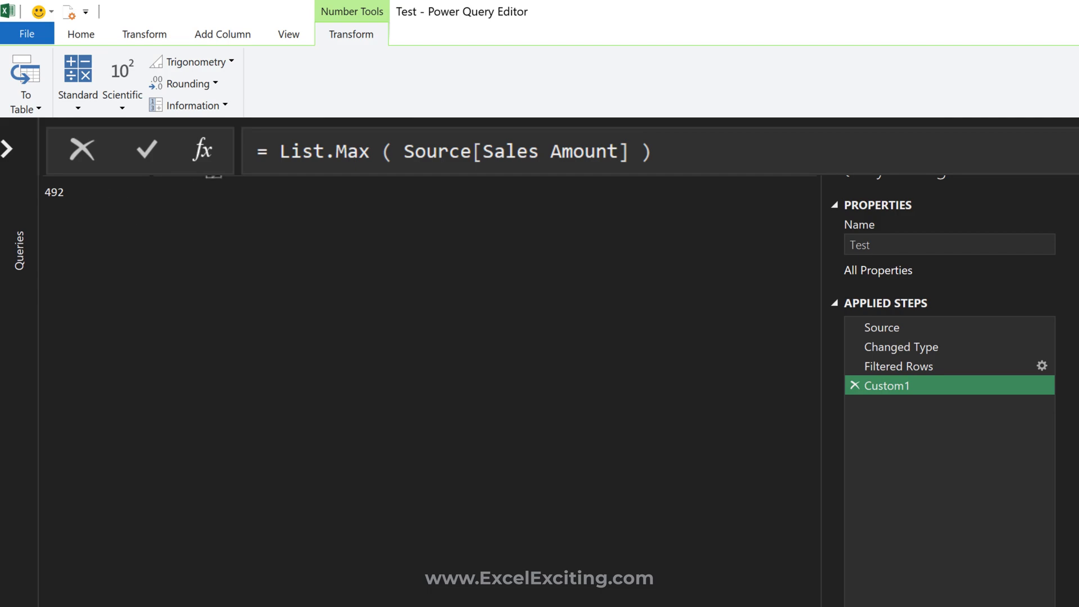
Step: Return to the original SalesData query filtered to Maldives at 219
double_click(324, 151)
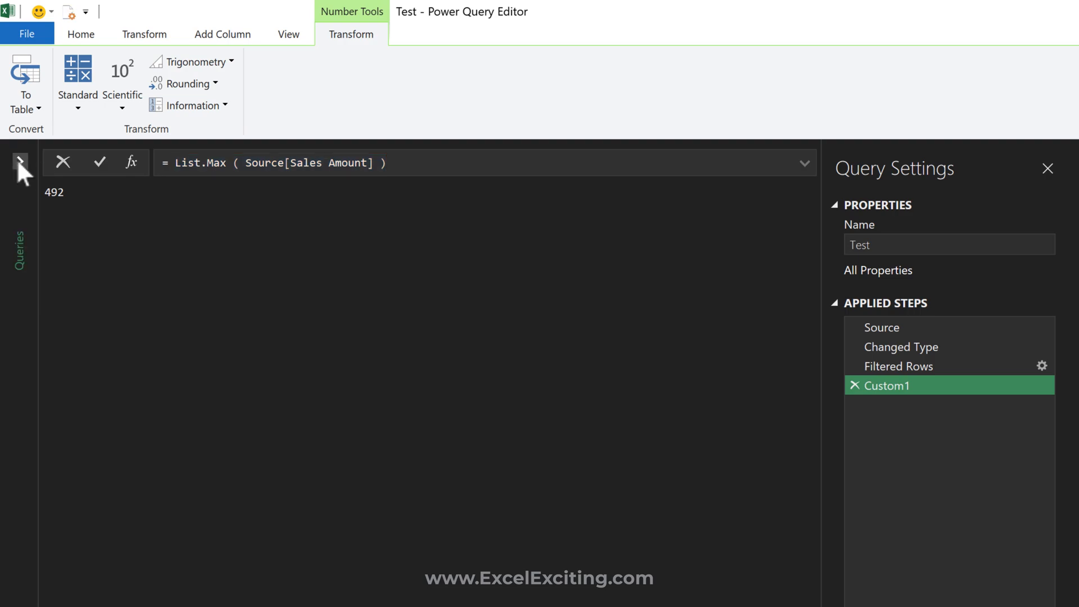
click(65, 180)
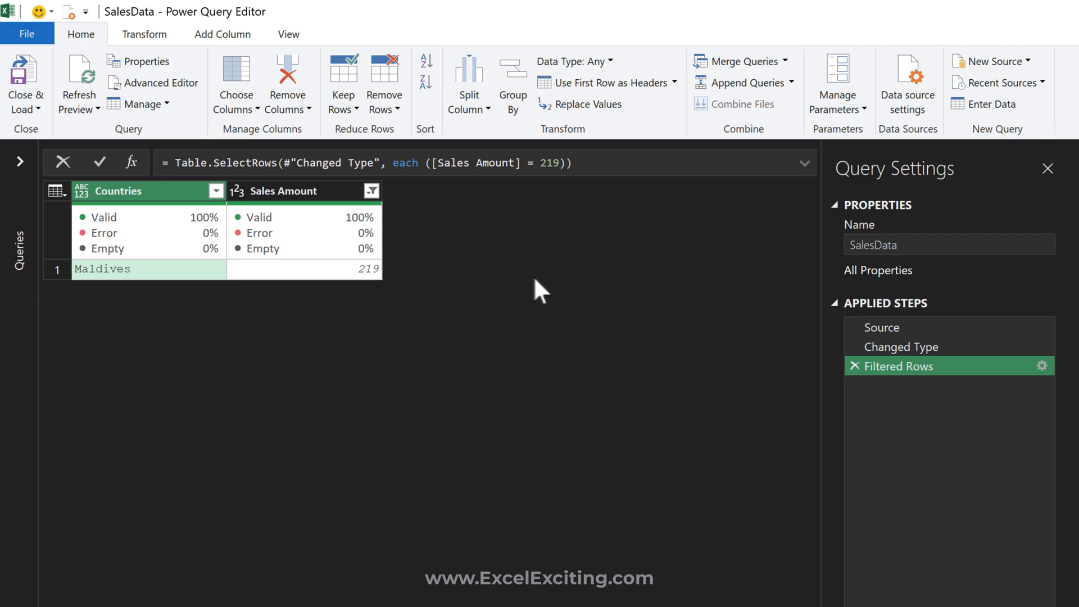
Step: Replace the fixed 219 with List.Max( Source[Sales Amount] ), briefly testing List.Min, leaving Sweden at 492
click(561, 166)
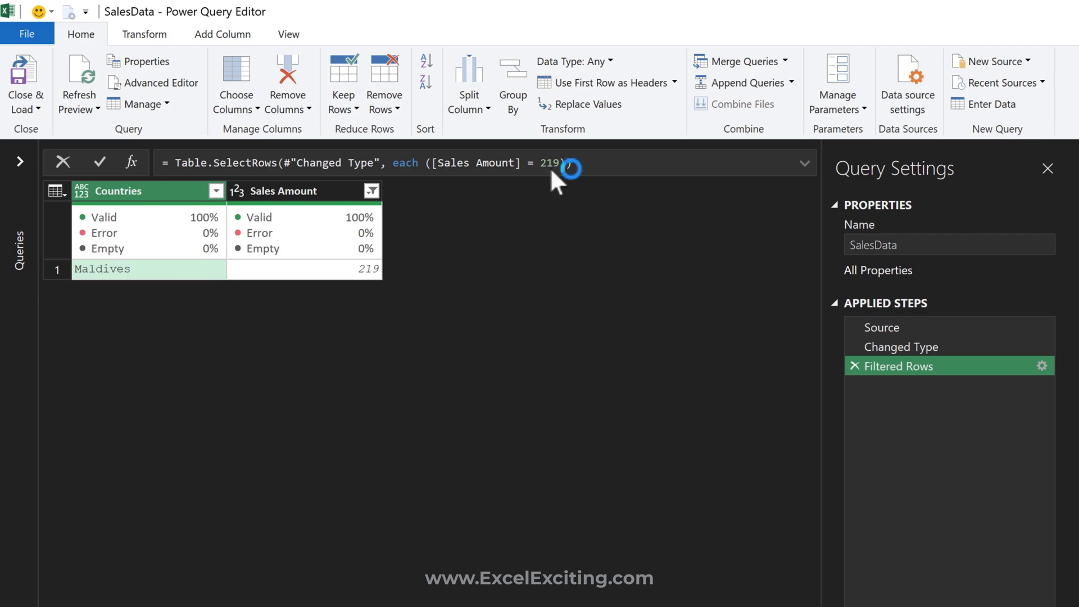
double_click(549, 163)
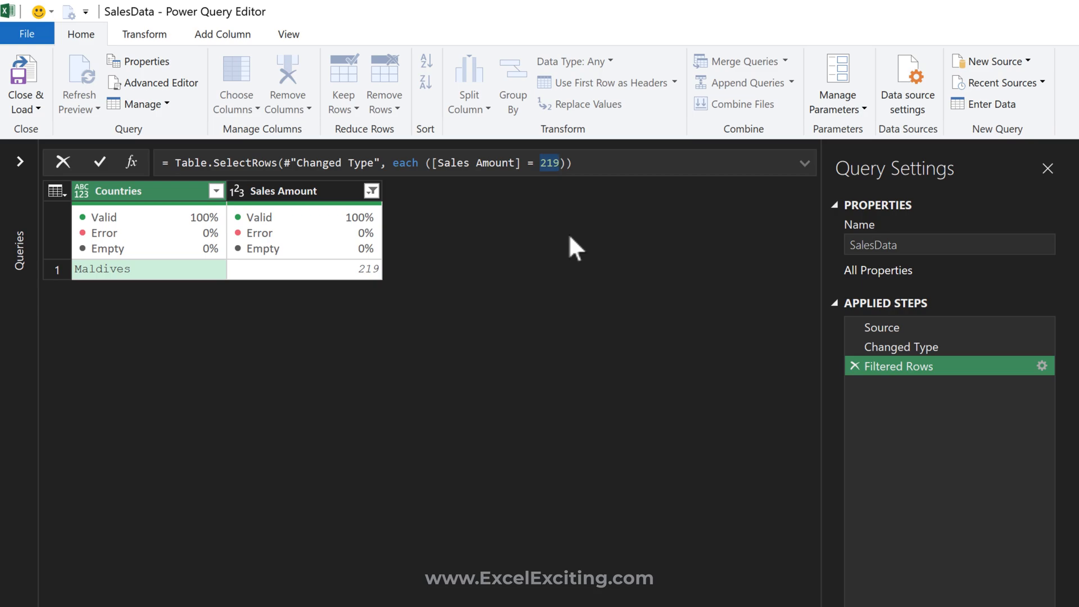
text(List.Max ( Source[Sales Amount] ))
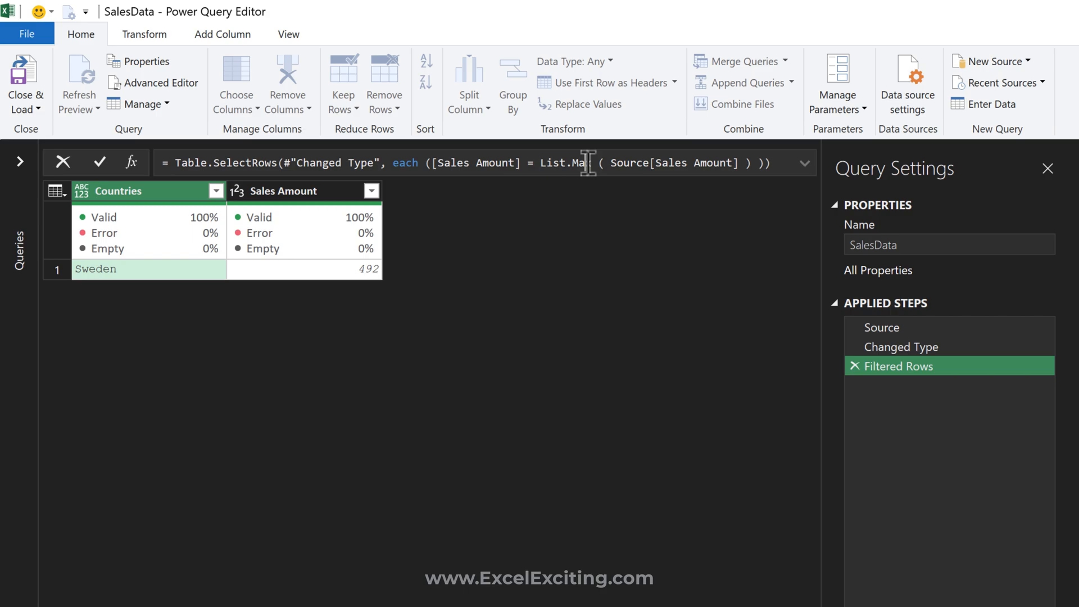
text(in)
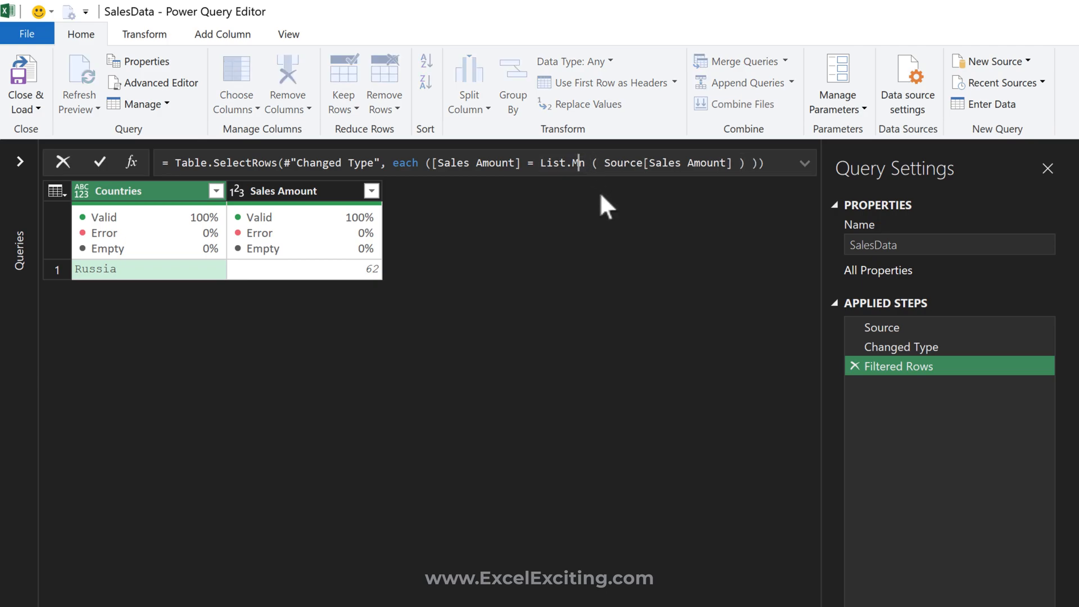
text(ax)
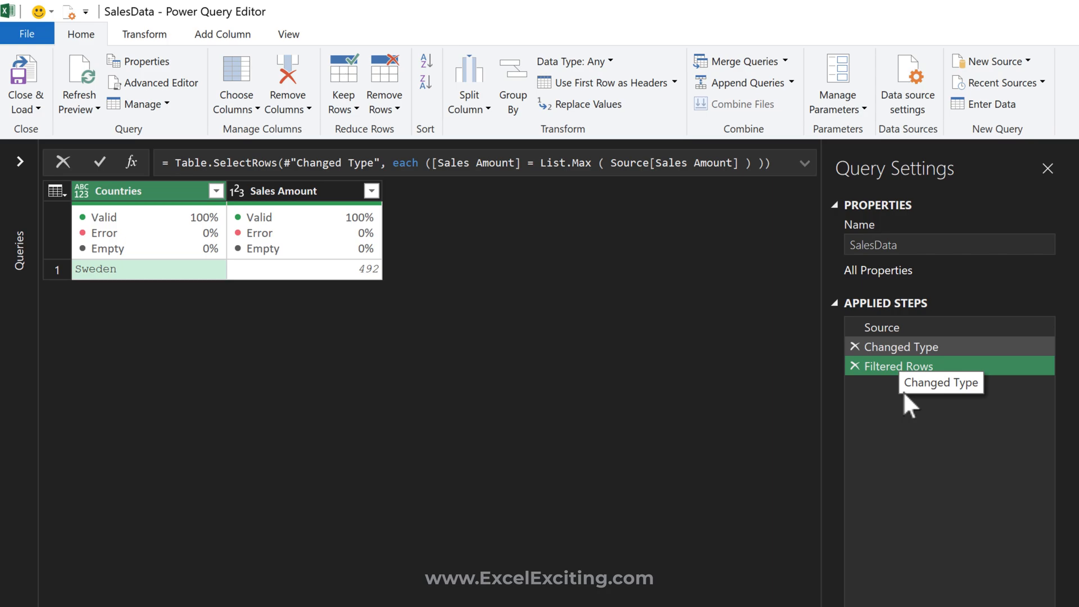
mouse_move(609, 200)
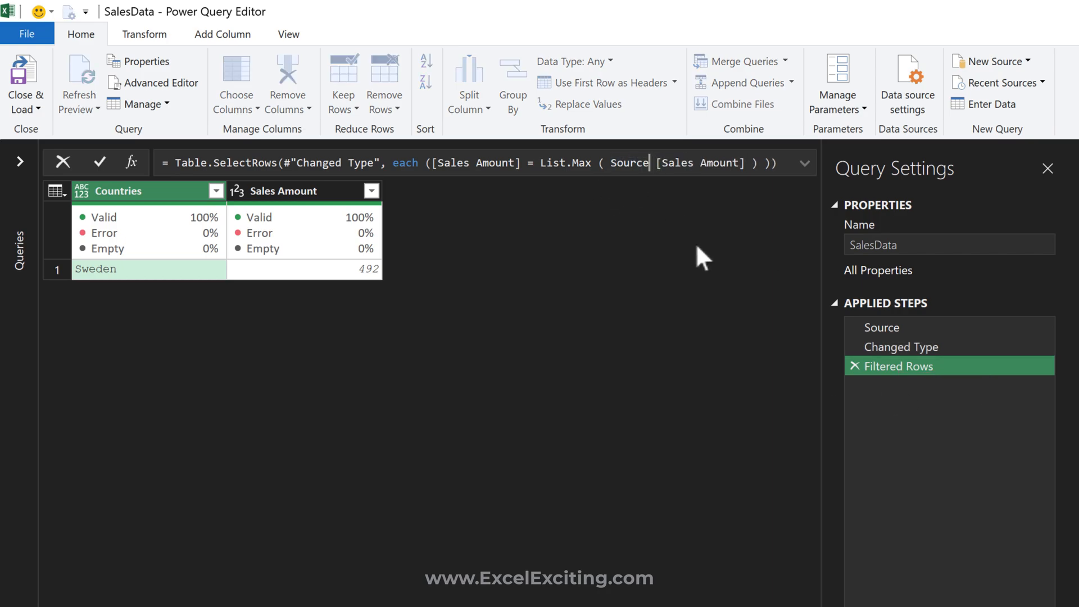
Step: Replace Source in the filter formula with #"Changed Type" as the maximum's source
double_click(629, 163)
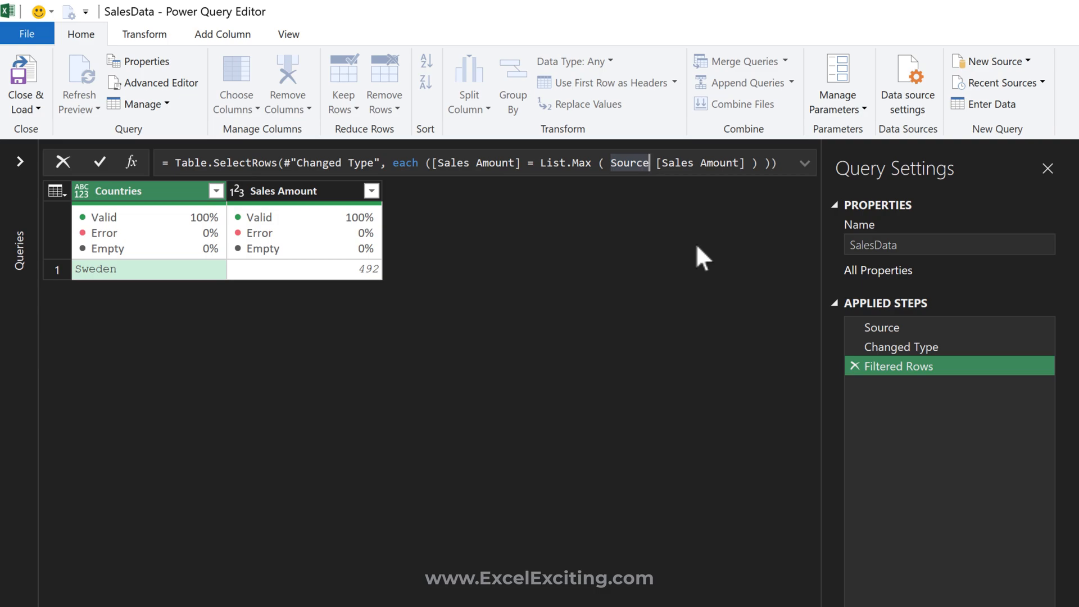
double_click(630, 163)
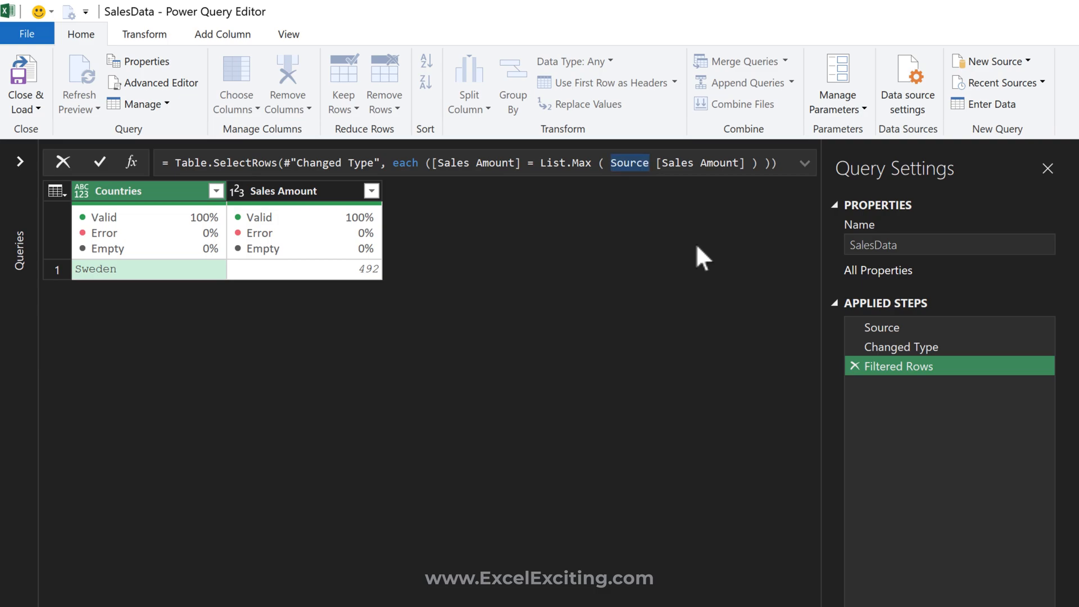
text(#"Changed Type)
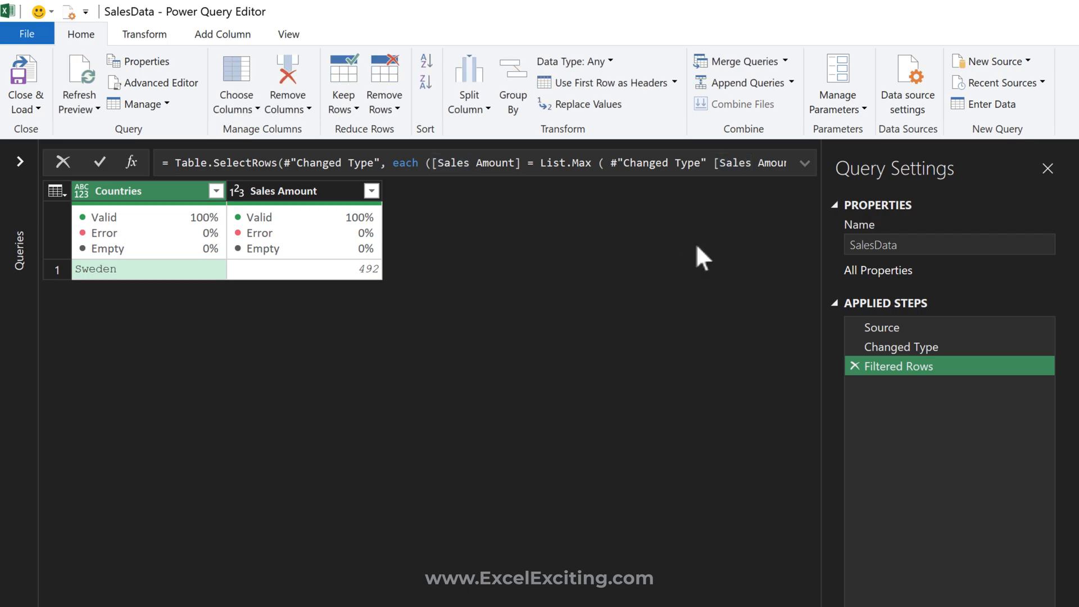
mouse_move(869, 364)
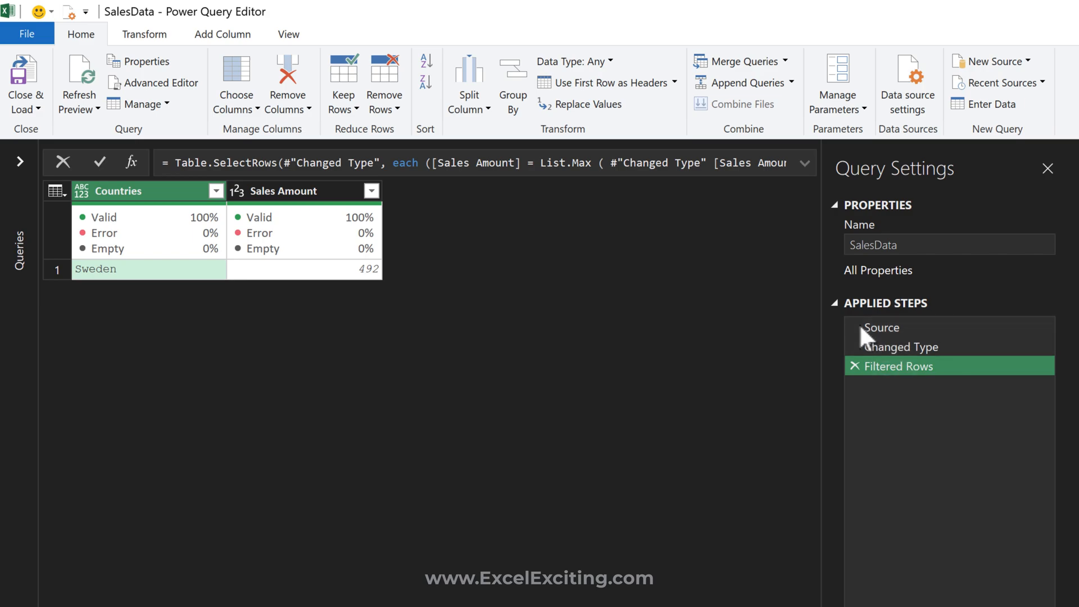
mouse_move(907, 538)
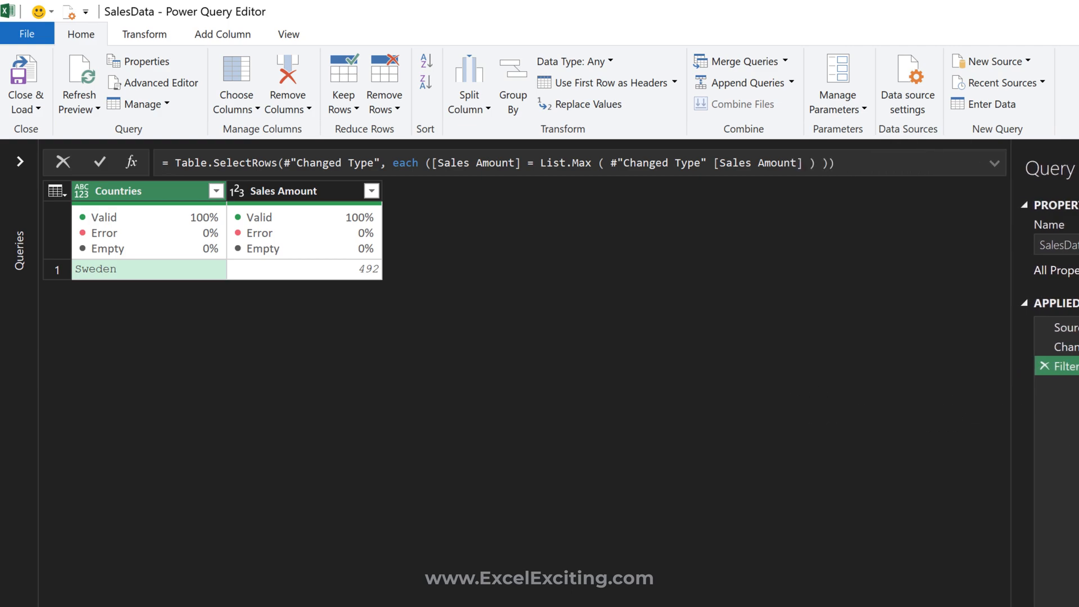
Step: Load SalesData via Load To... as a table at existing worksheet $G$2, showing Sweden 492
click(26, 78)
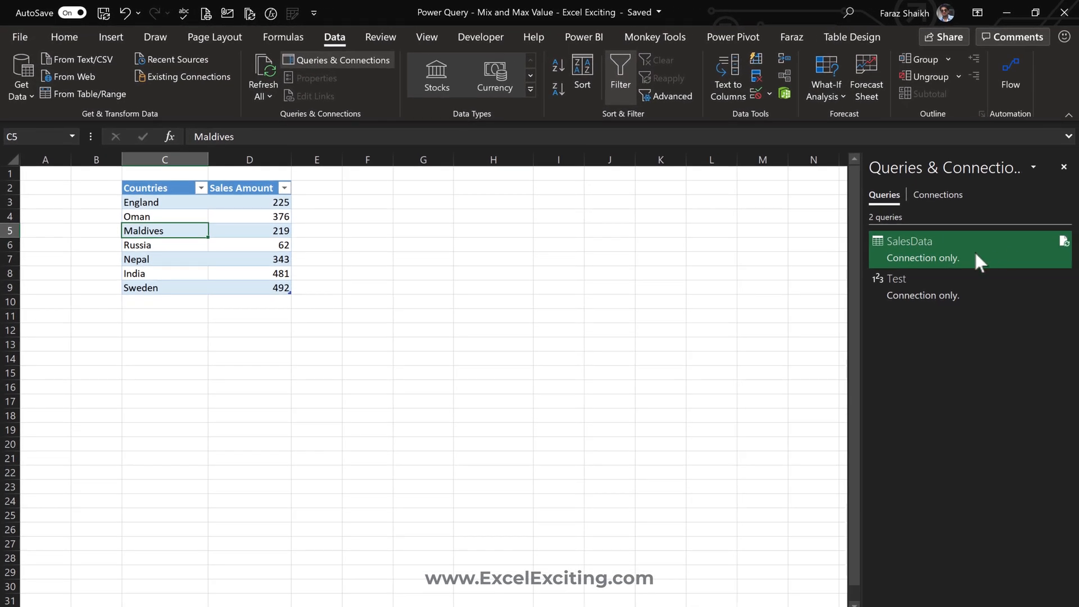
right_click(908, 241)
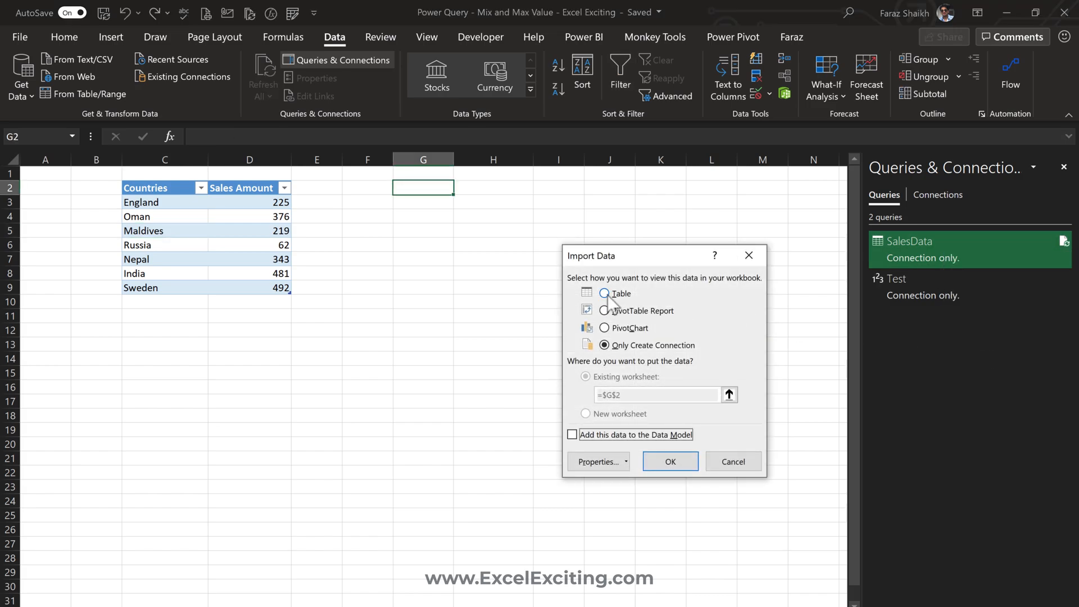
click(604, 293)
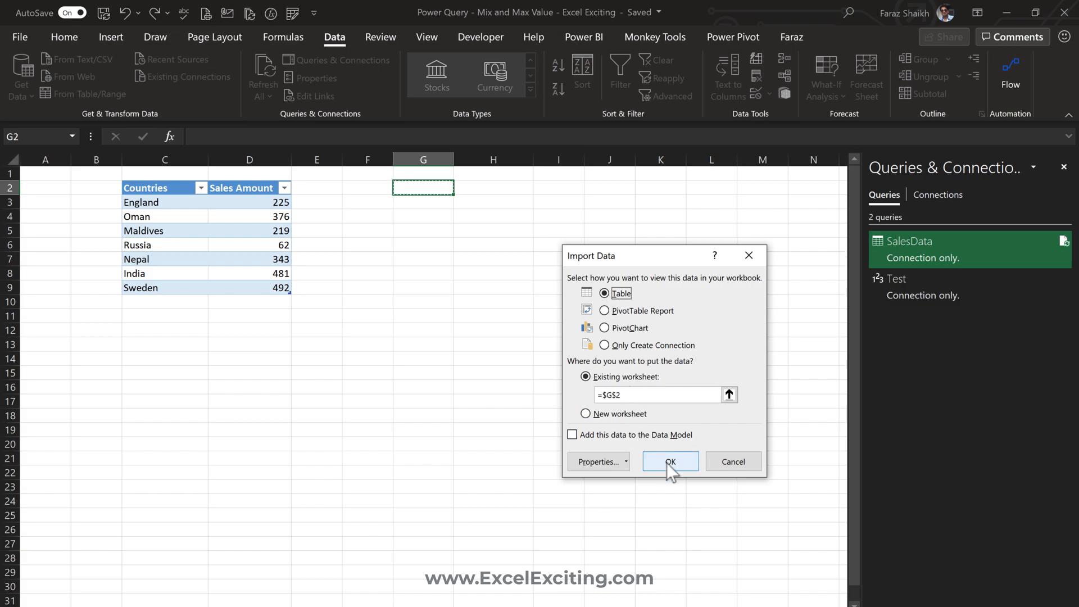
click(670, 461)
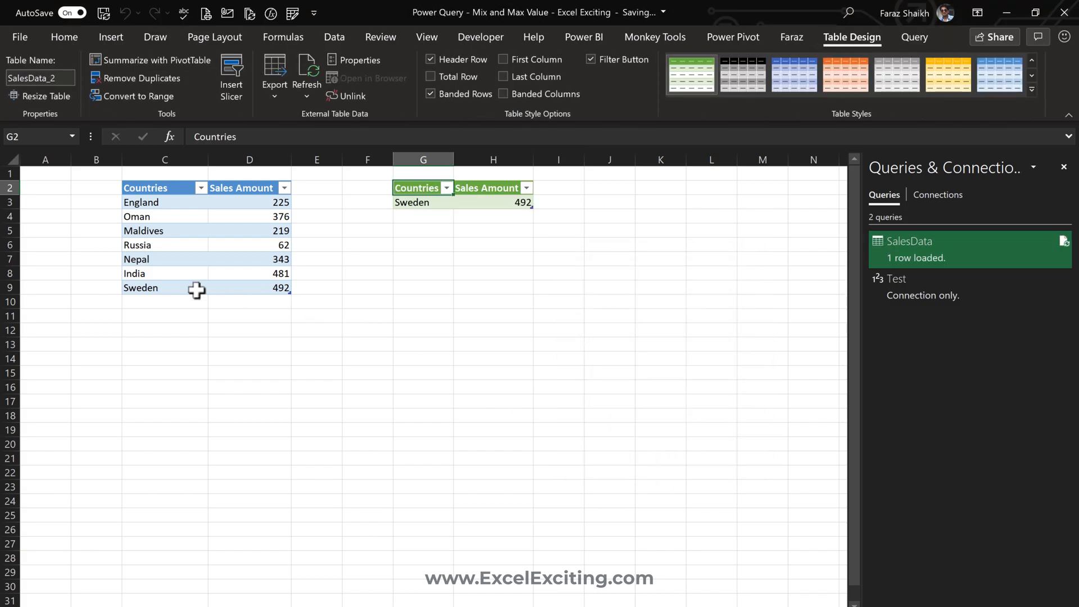
click(164, 301)
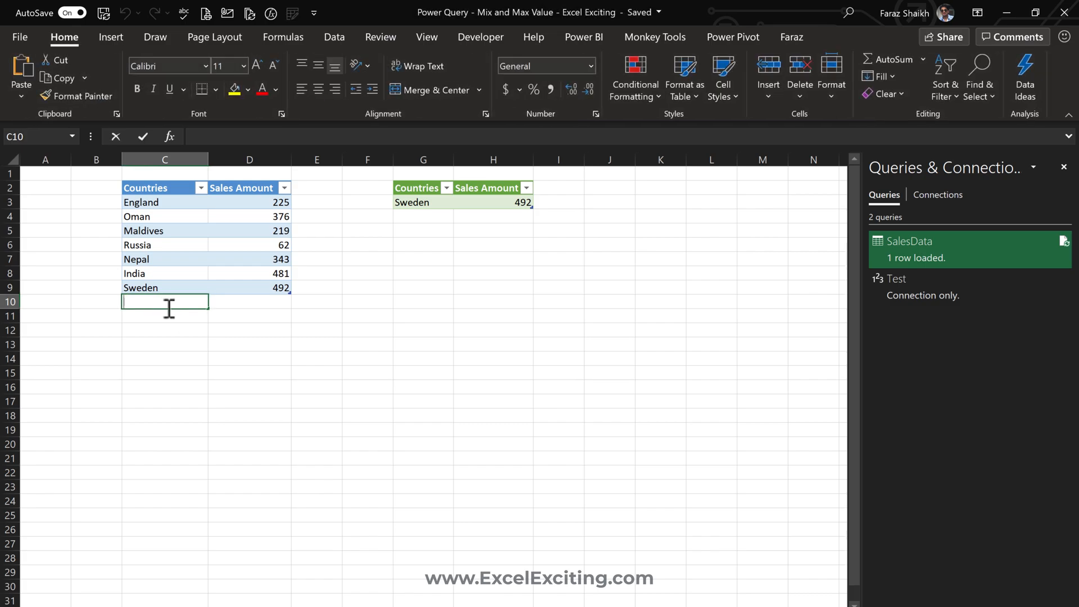
Step: Enter UAE with Sales Amount 493 in the source table and refresh the result to UAE 493
text(UAE)
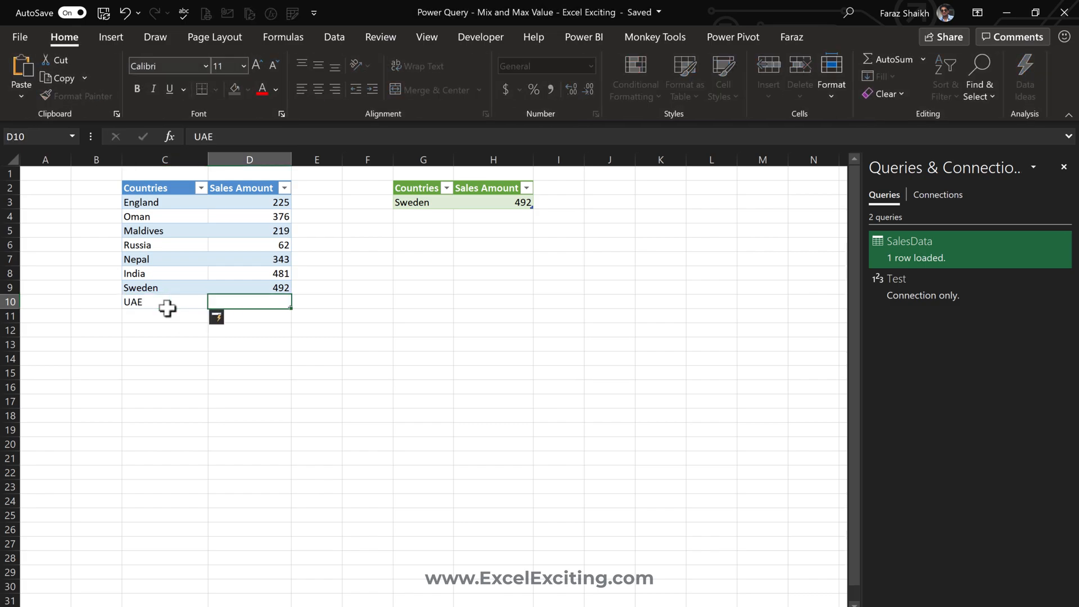
text(493)
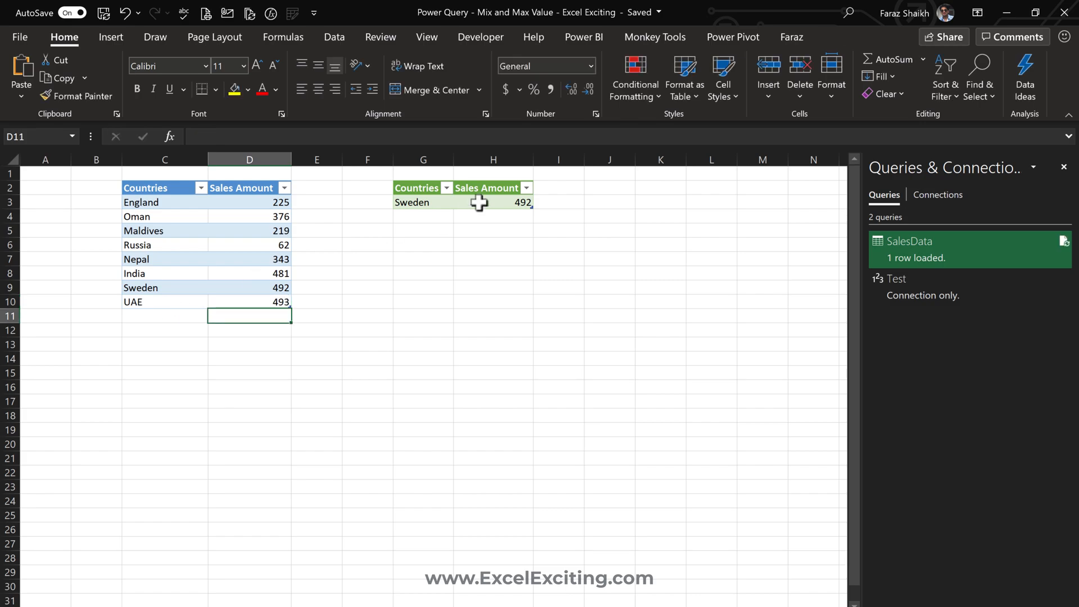
right_click(492, 201)
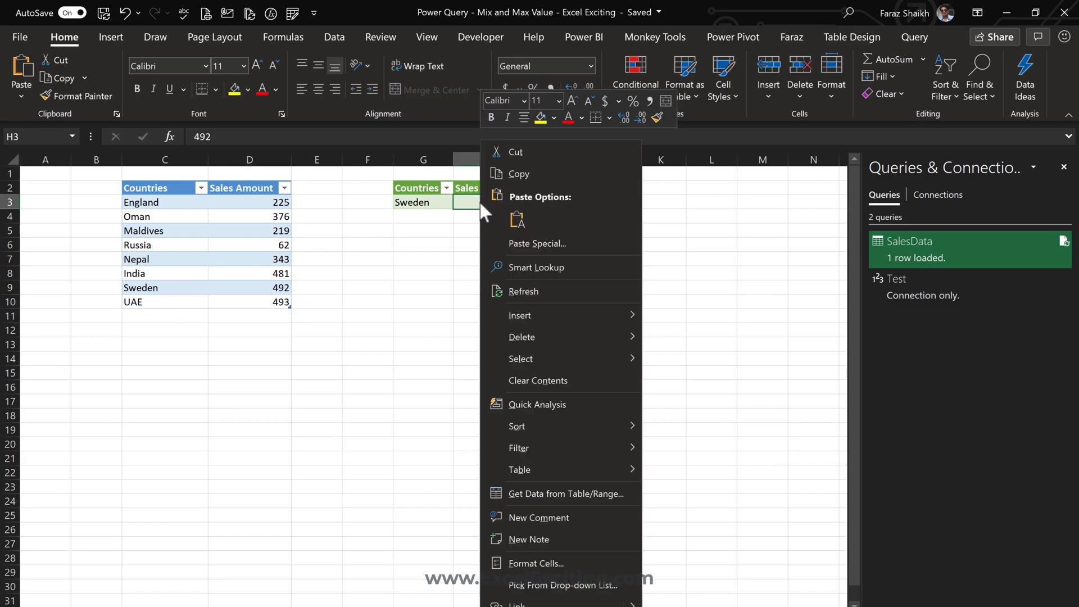
click(523, 291)
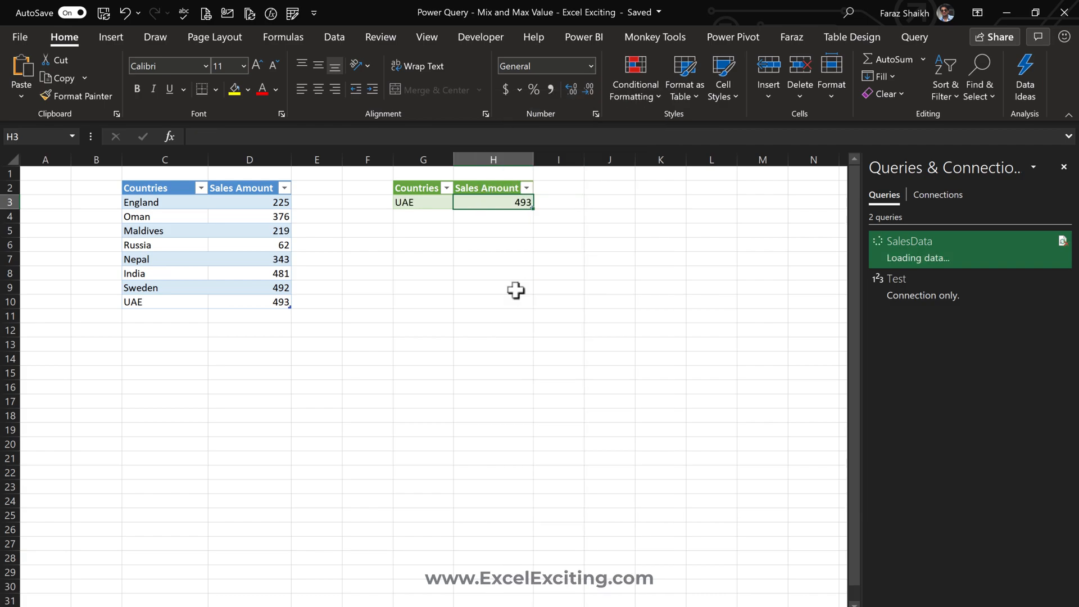